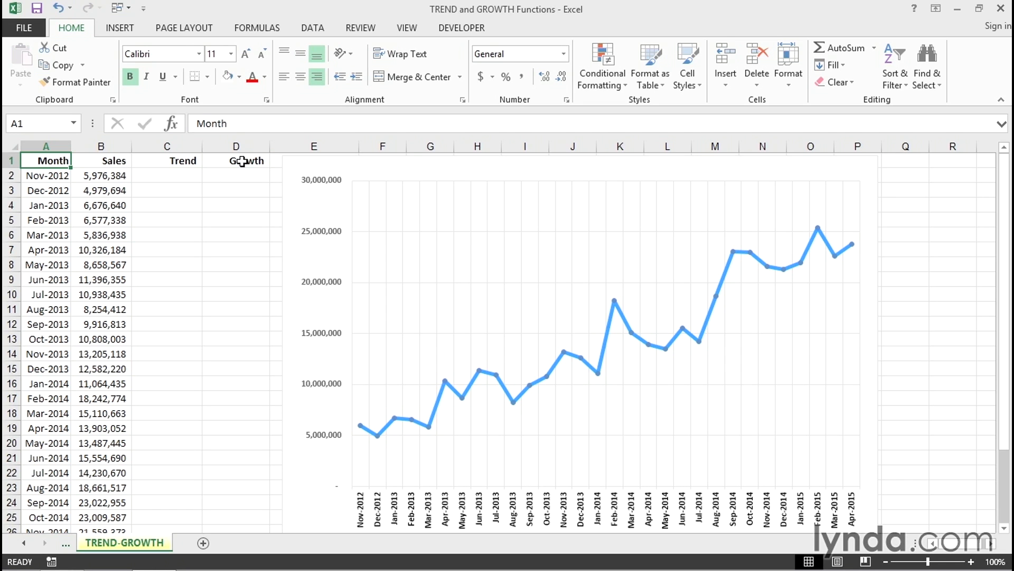
Add a trendline to the sales data series from its right-click menu
scroll("down", 3)
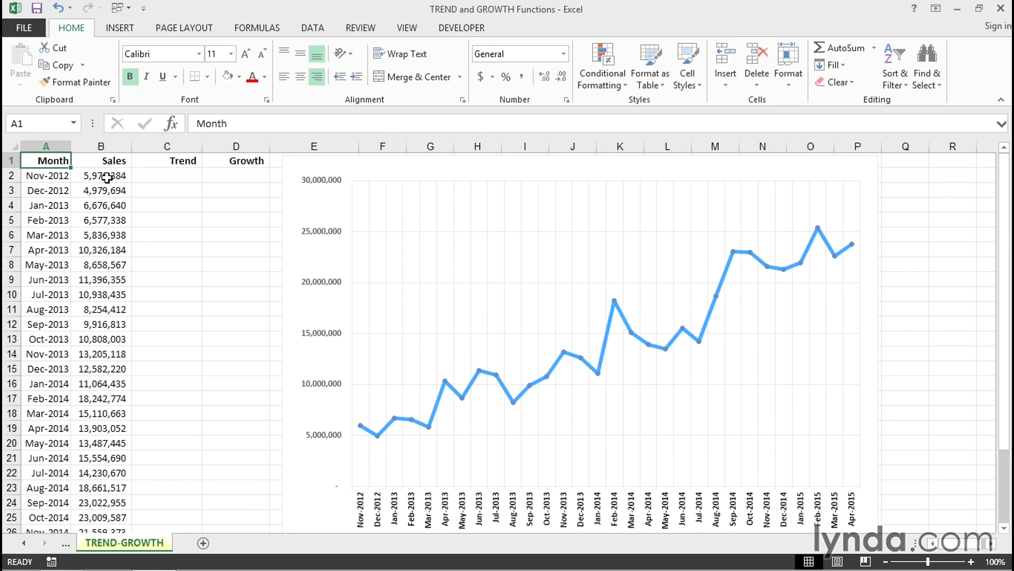
mouse_move(661, 330)
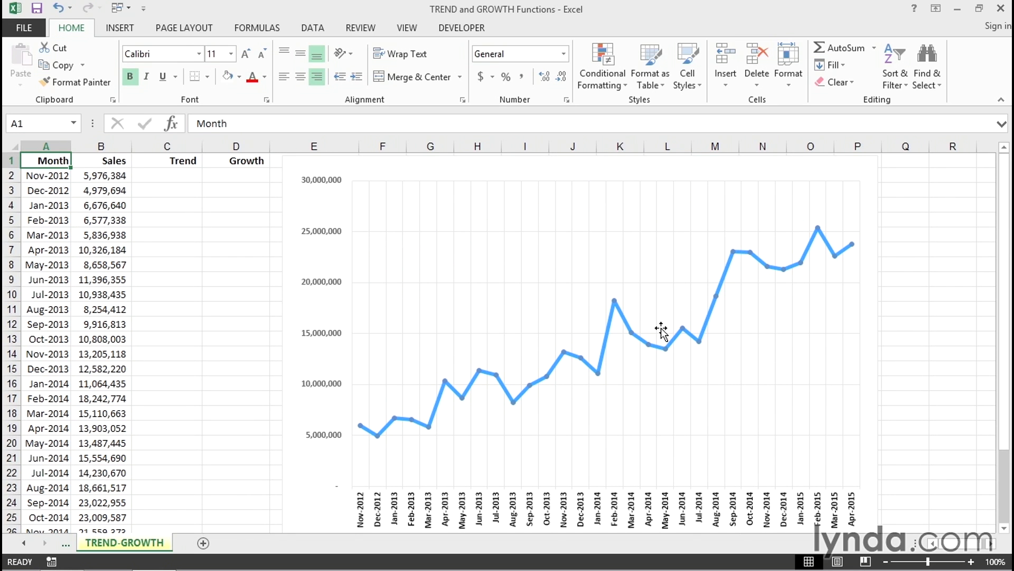
mouse_move(670, 375)
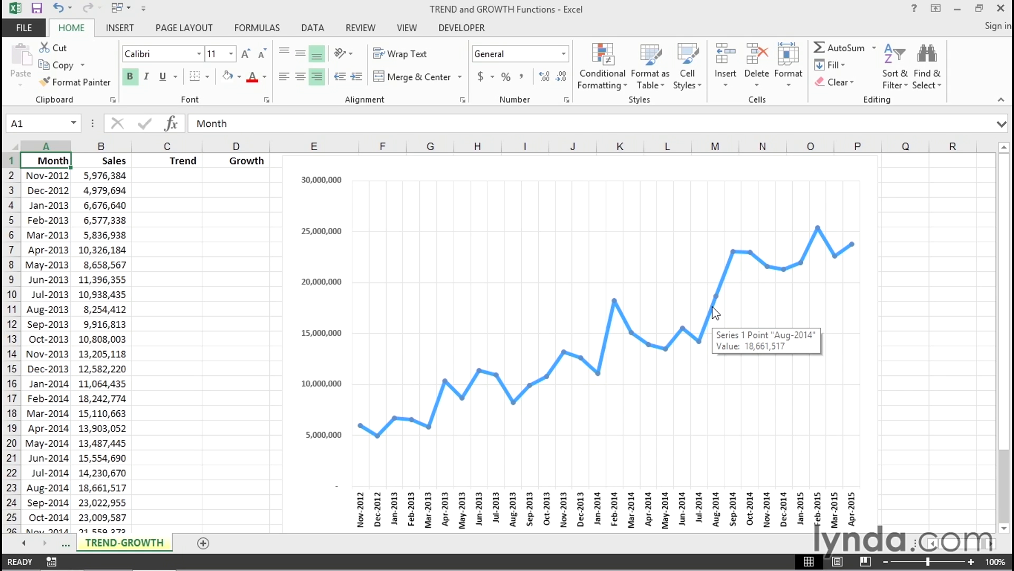
right_click(695, 307)
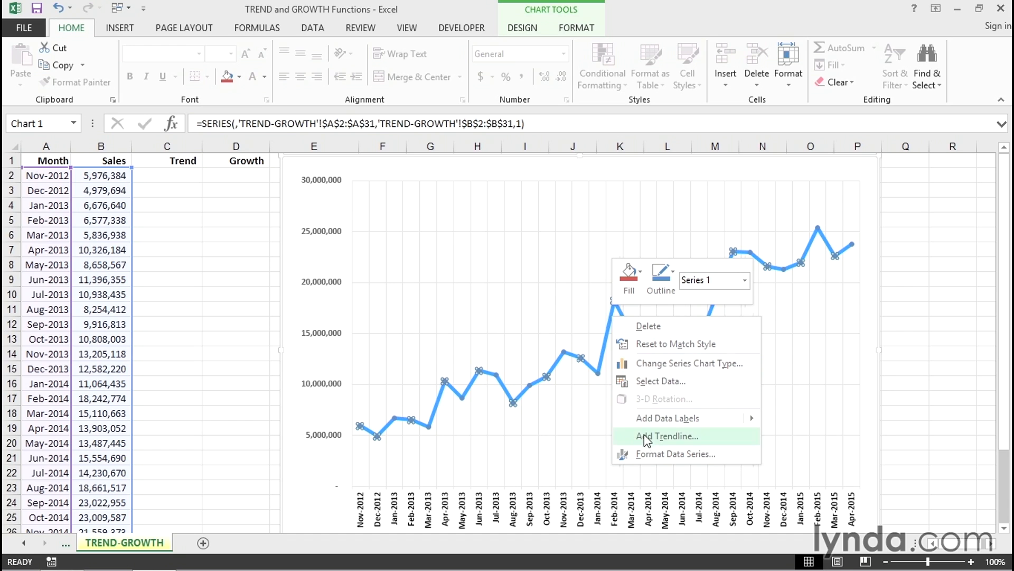
left_click(668, 435)
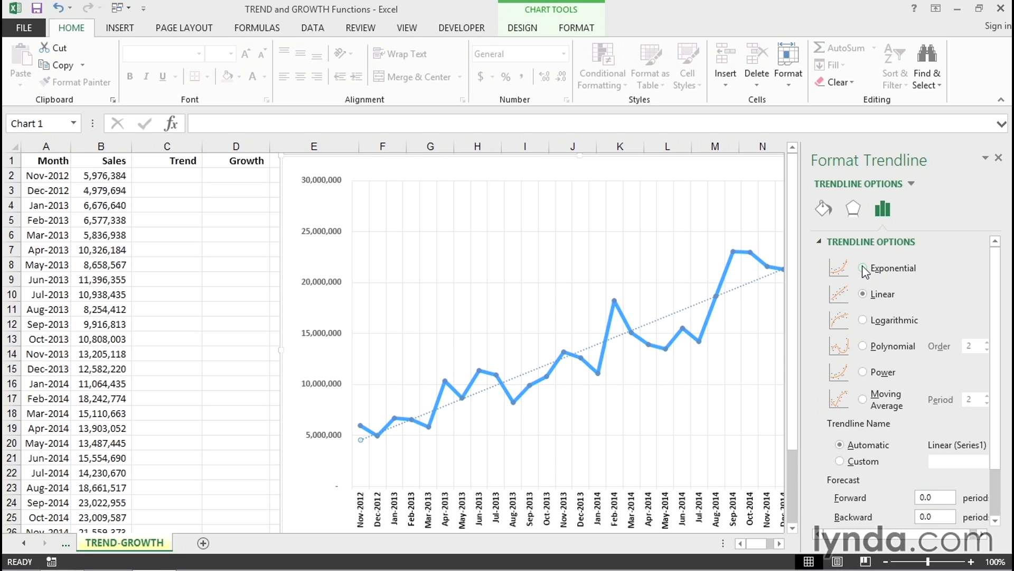
Try the Exponential fit, then settle on a Linear trendline
left_click(863, 268)
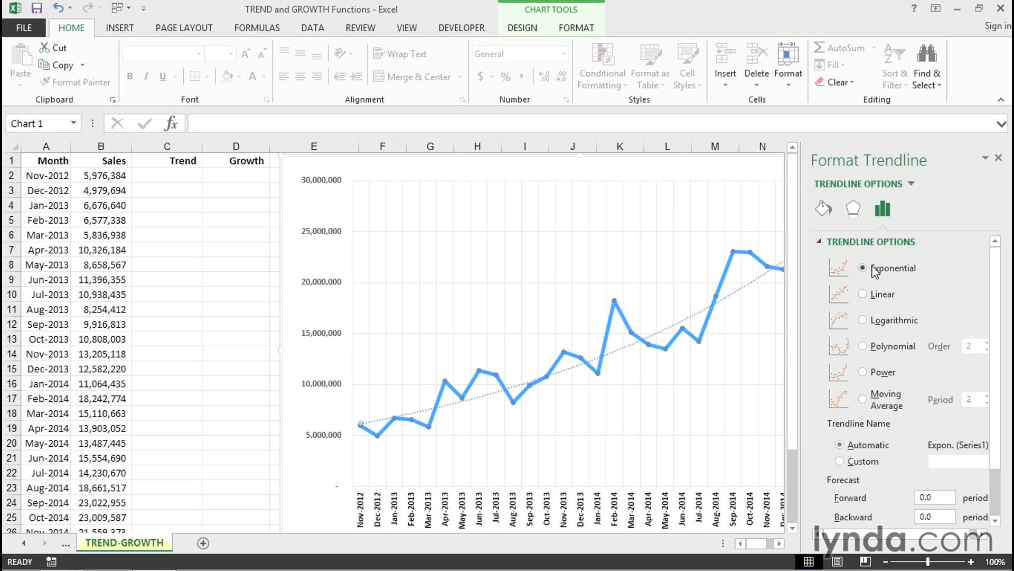
left_click(863, 294)
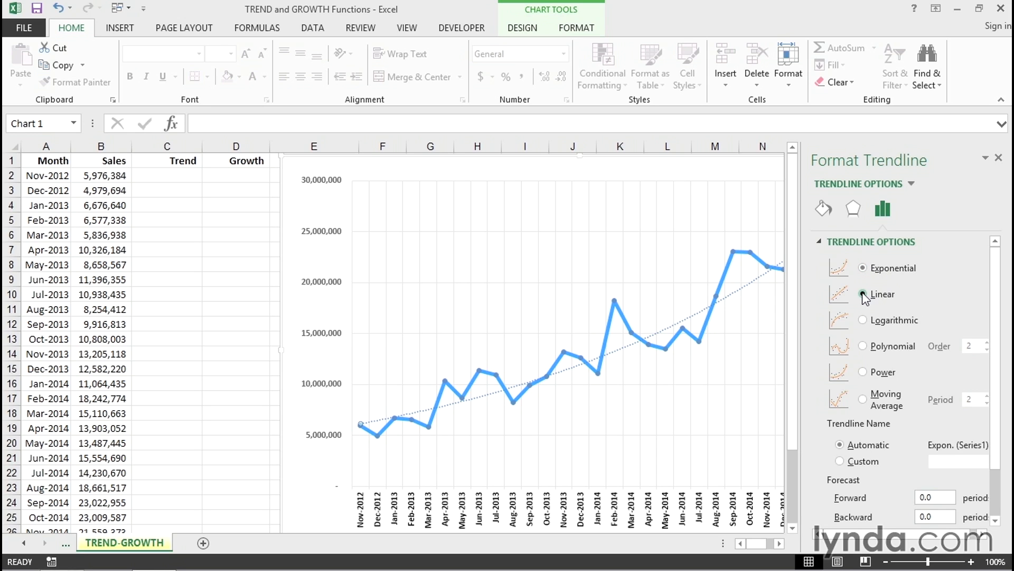
left_click(863, 293)
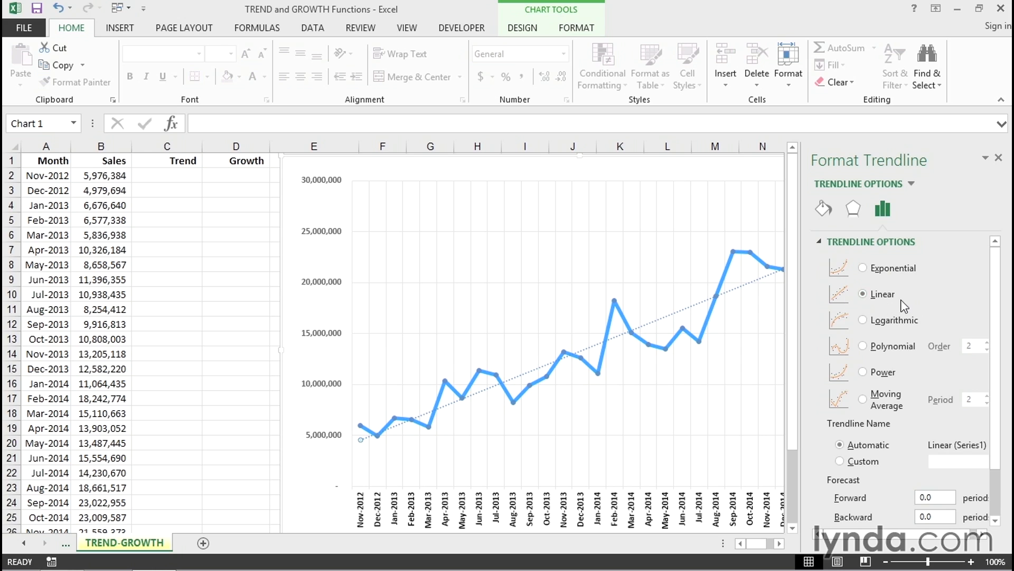
mouse_move(911, 325)
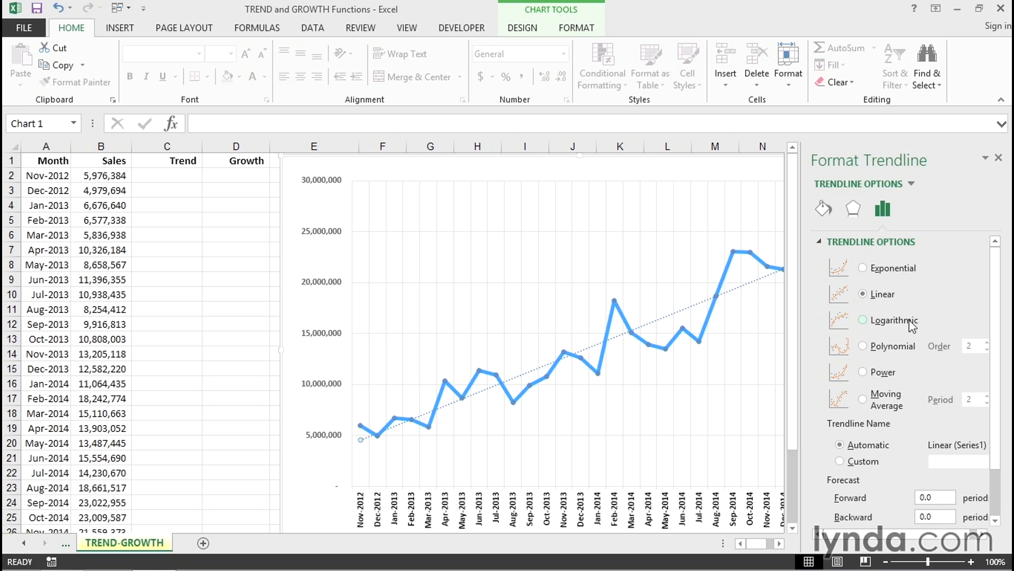
mouse_move(847, 283)
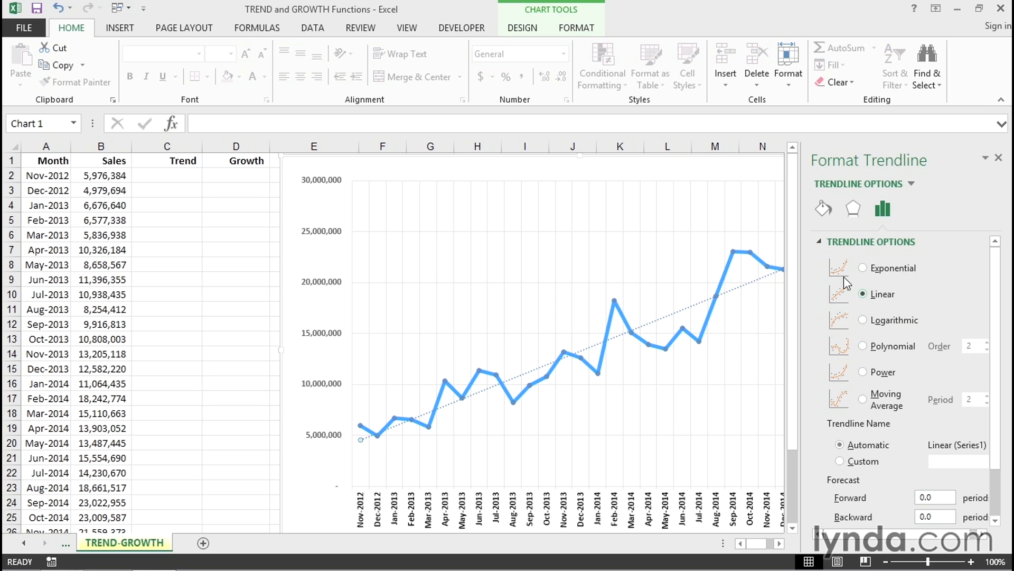
mouse_move(905, 332)
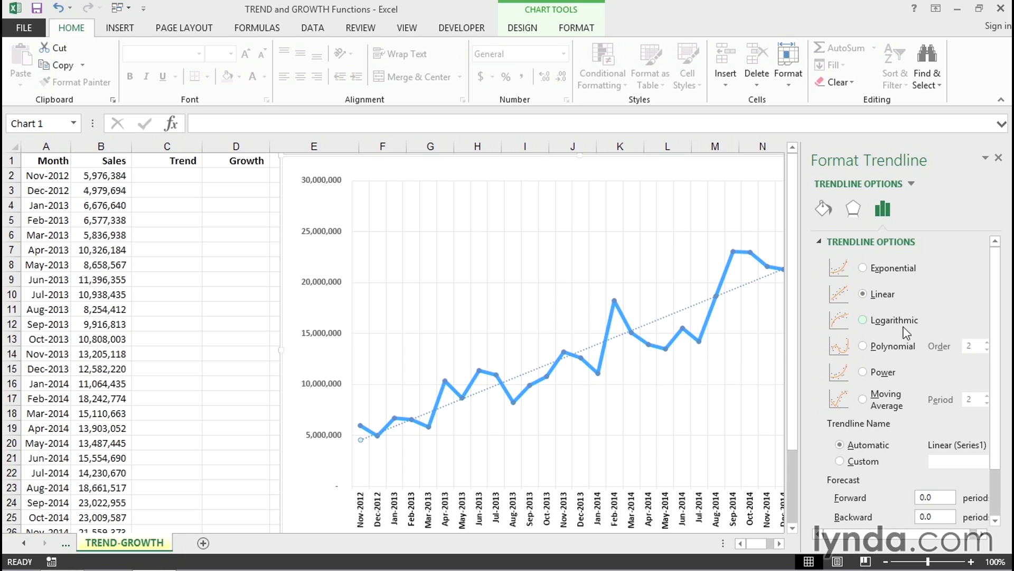
scroll("down", 3)
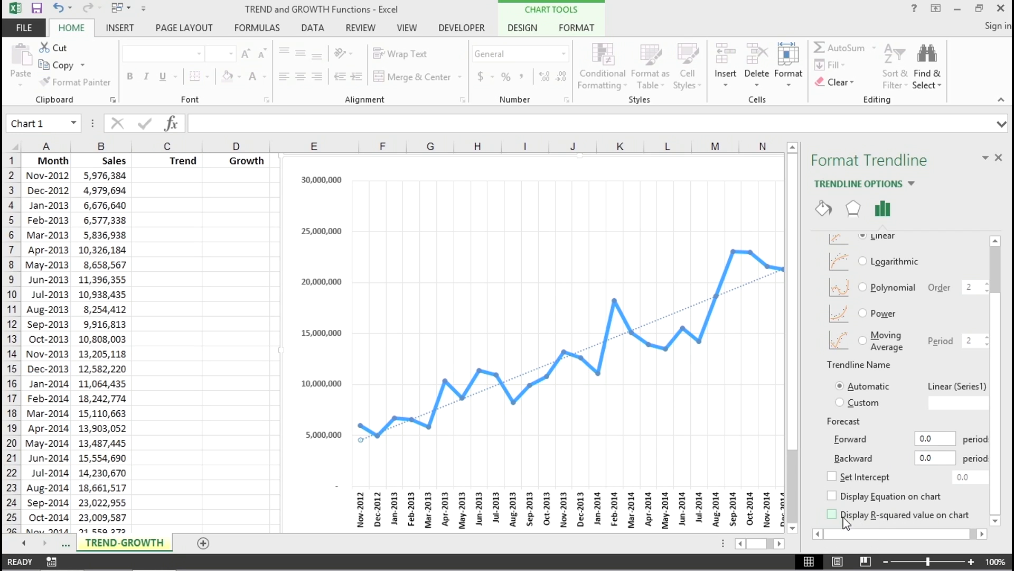
Display the R² value (0.9031) on the chart and move its label to the top
left_click(832, 514)
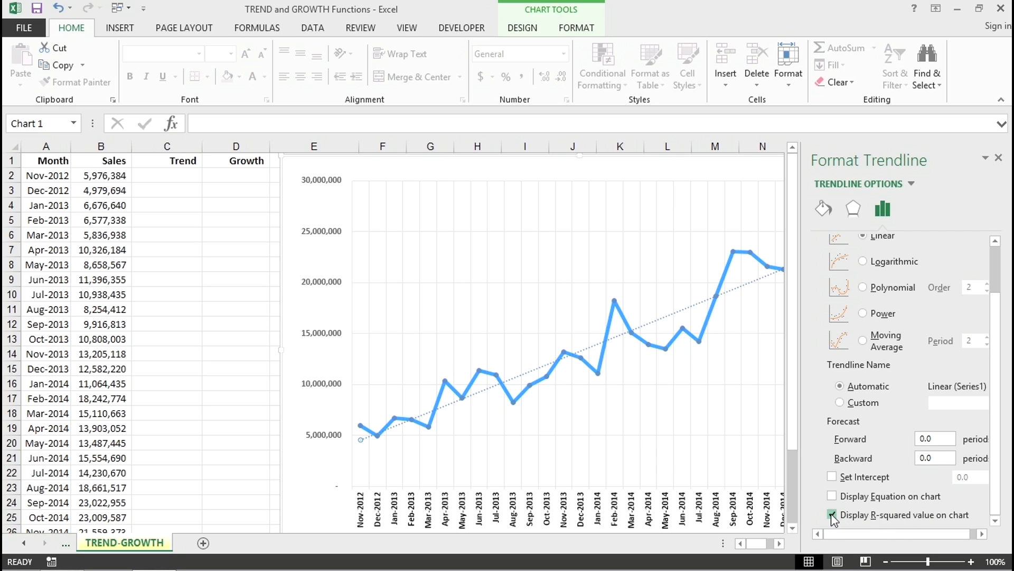
left_click(833, 515)
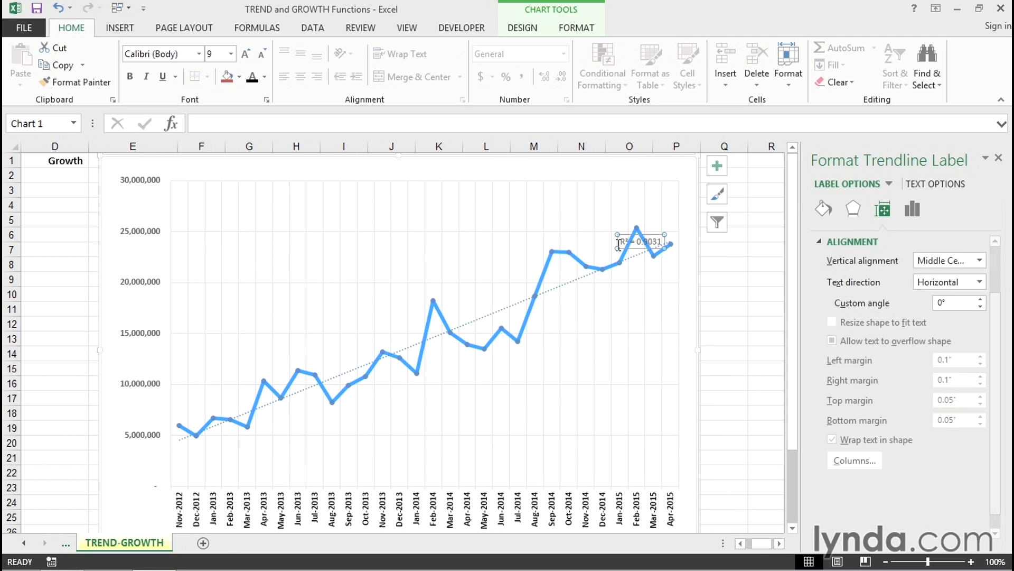
left_click_drag(641, 241, 542, 209)
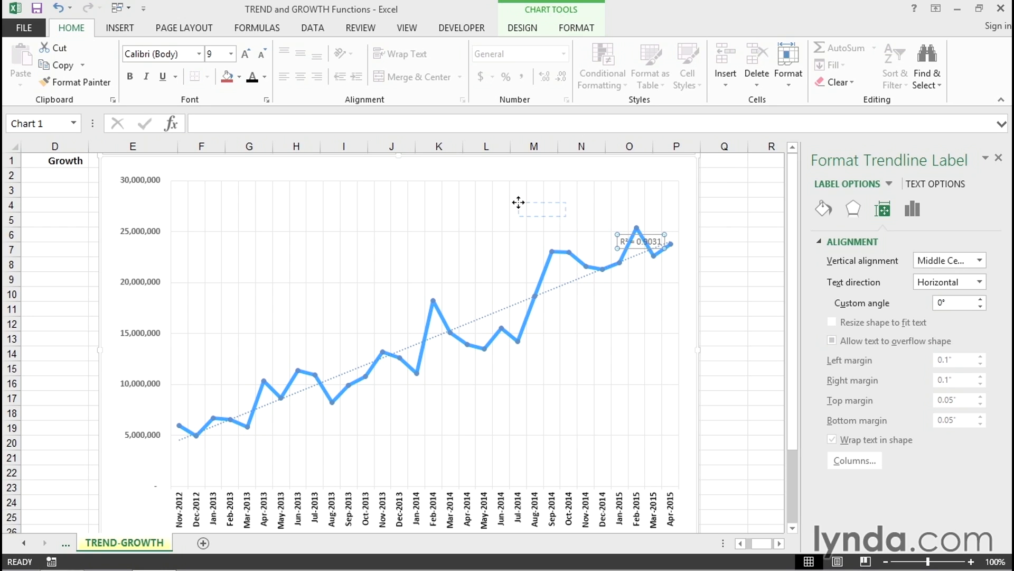
left_click_drag(647, 241, 522, 203)
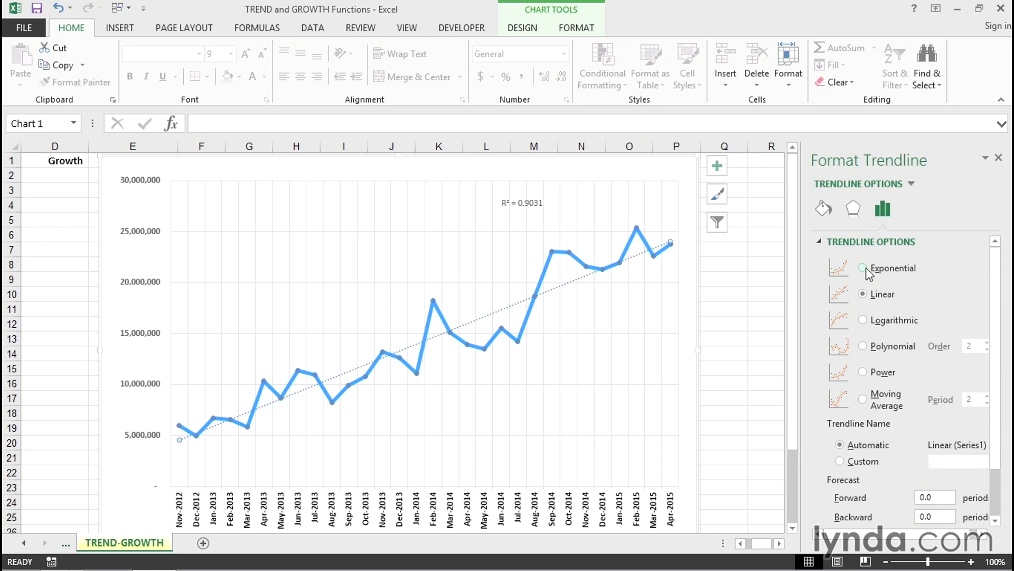
Set the trendline to forecast 6 periods forward as a linear fit, then remove it
left_click(862, 267)
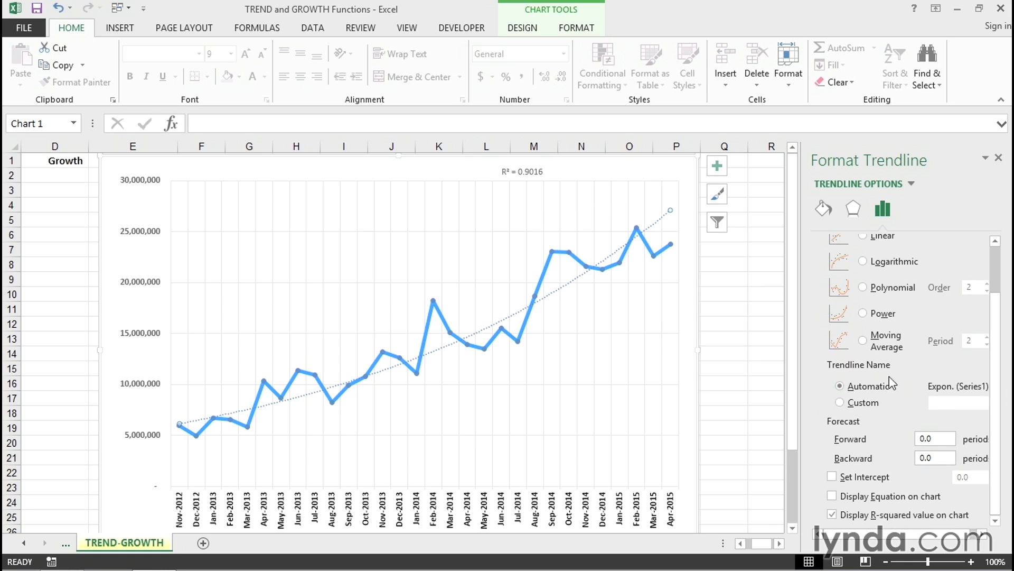
mouse_move(861, 424)
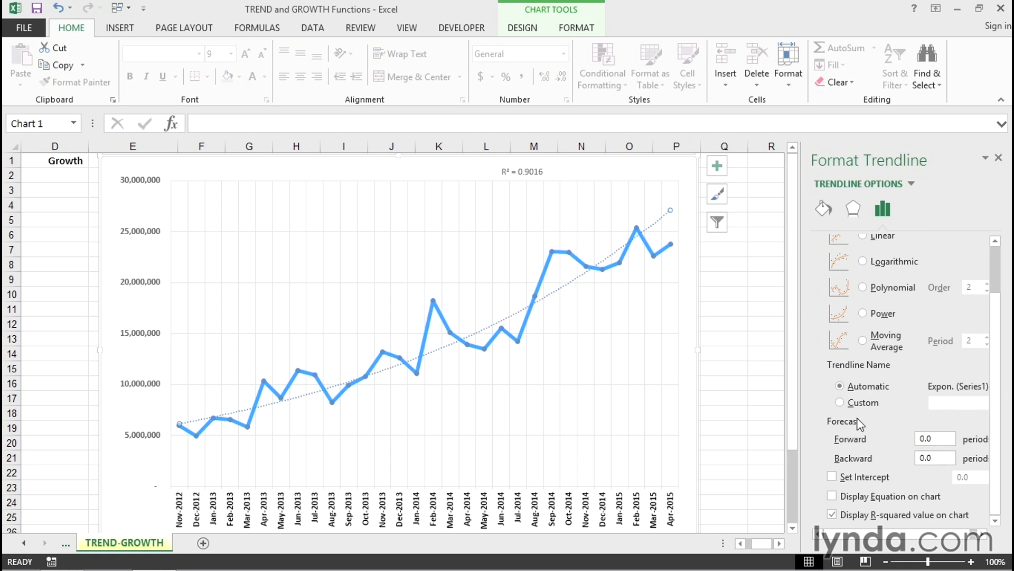
left_click(934, 438)
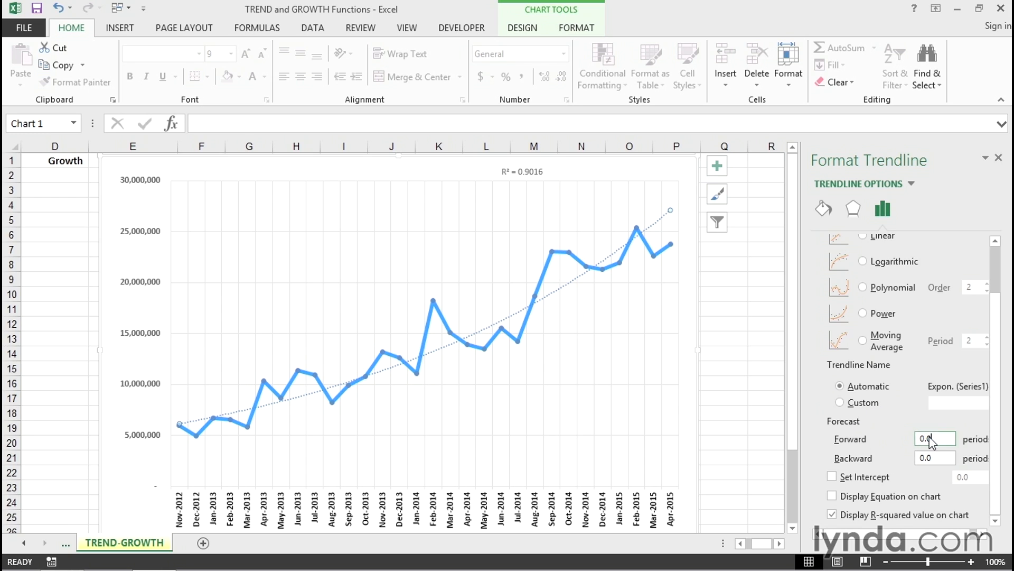
type("6")
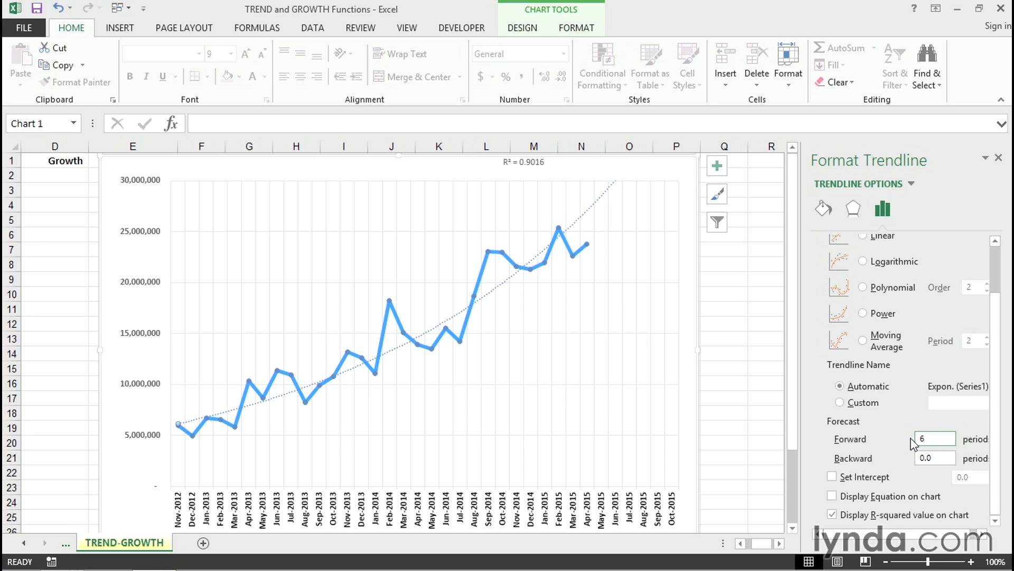
mouse_move(581, 414)
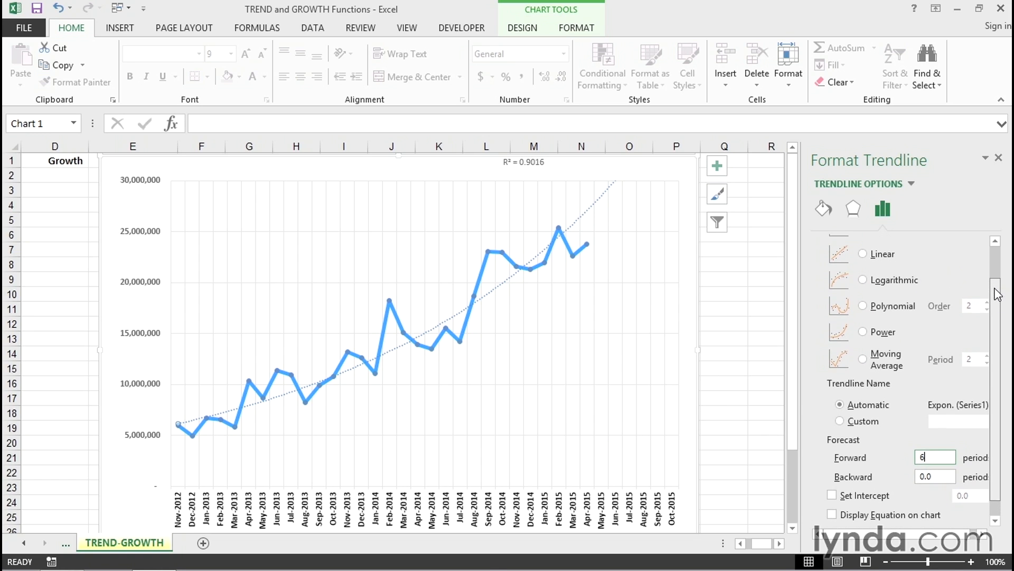
left_click(862, 253)
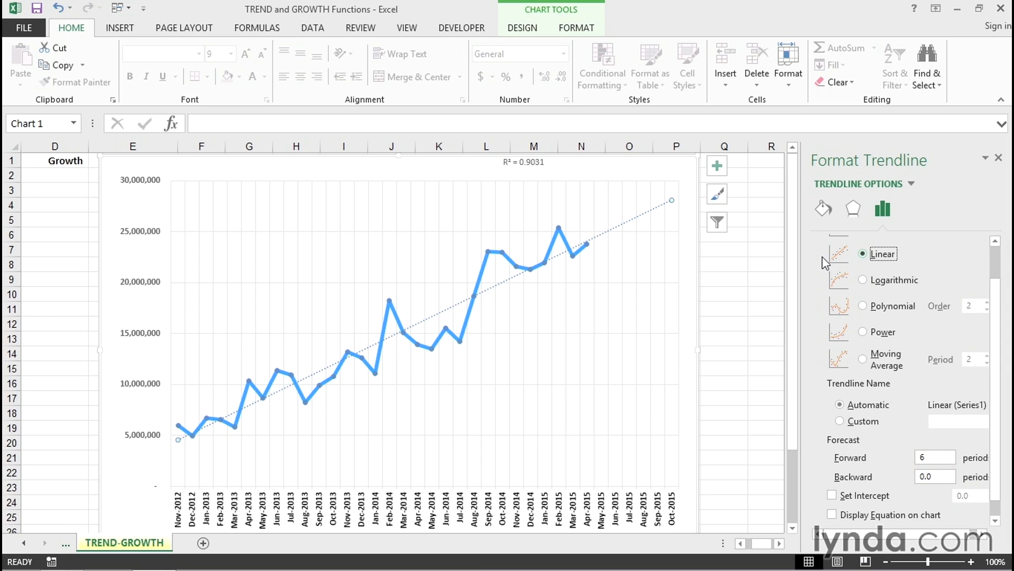
mouse_move(679, 268)
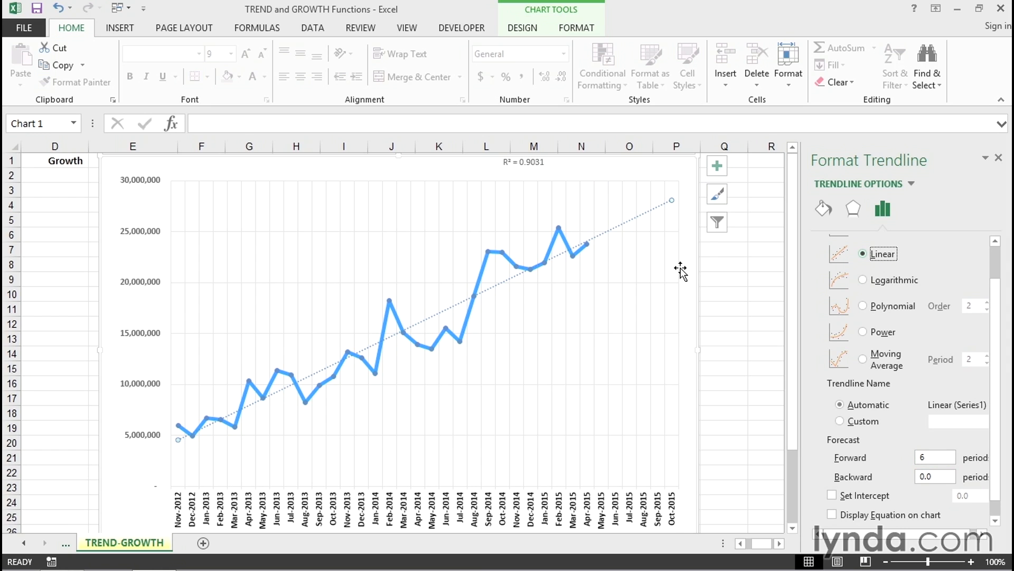
mouse_move(658, 214)
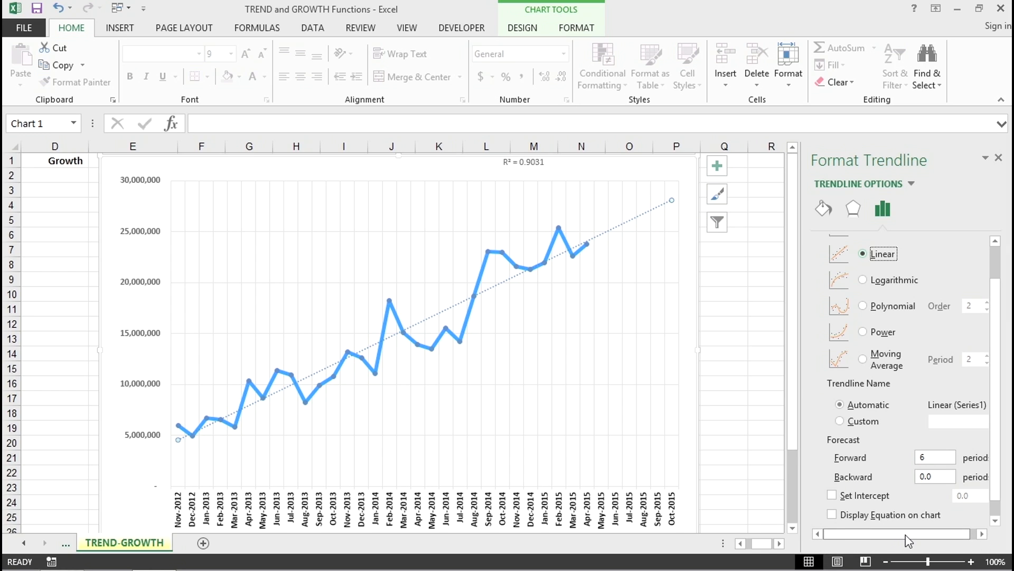
mouse_move(748, 554)
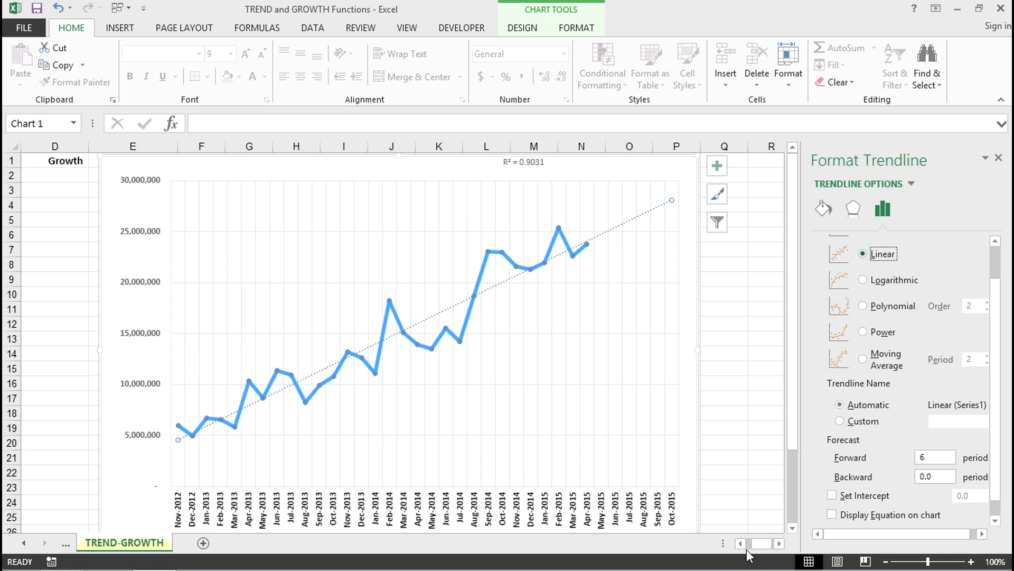
left_click(740, 543)
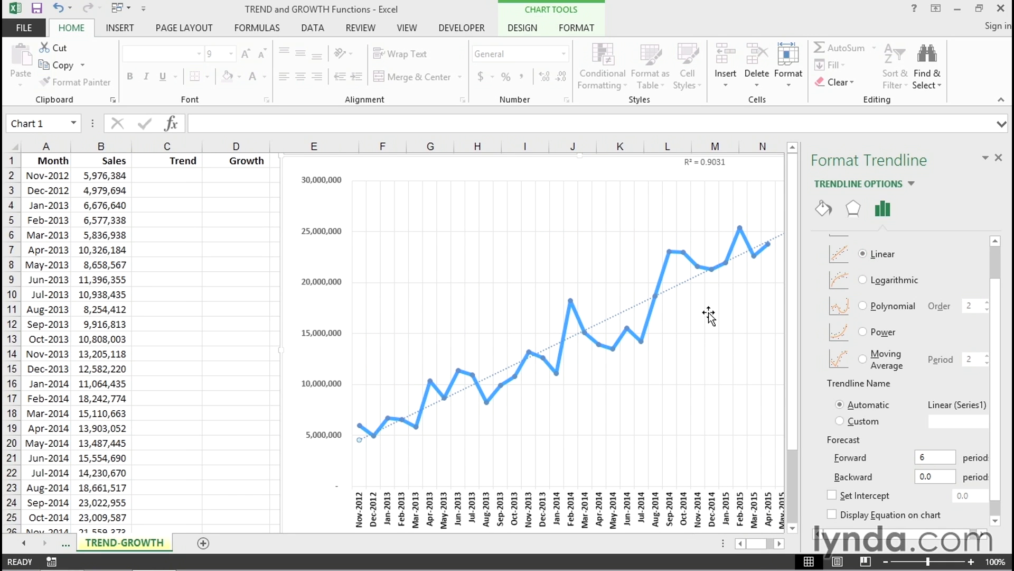
mouse_move(686, 299)
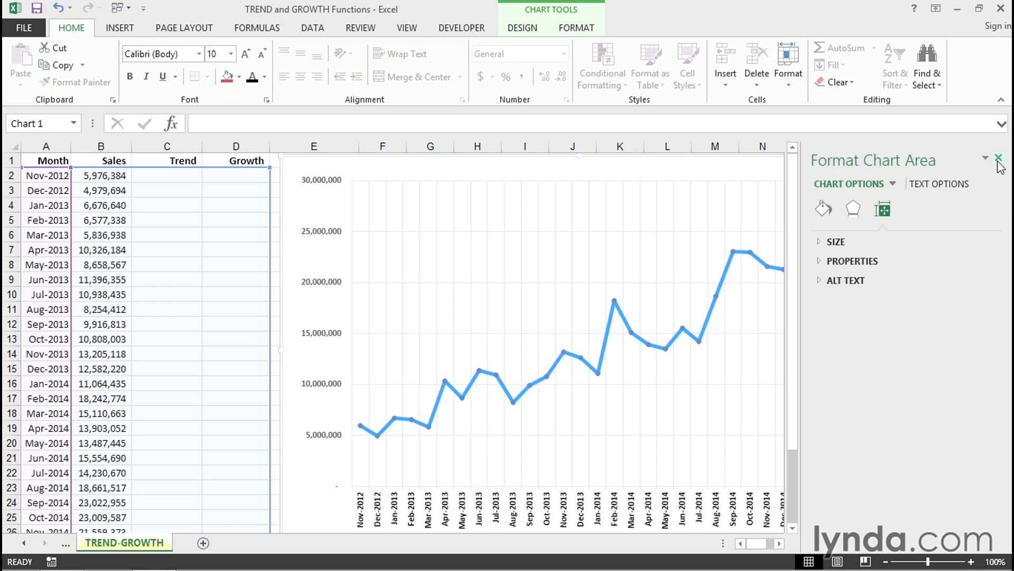
Close the Format Chart Area pane and return to the worksheet
left_click(1001, 159)
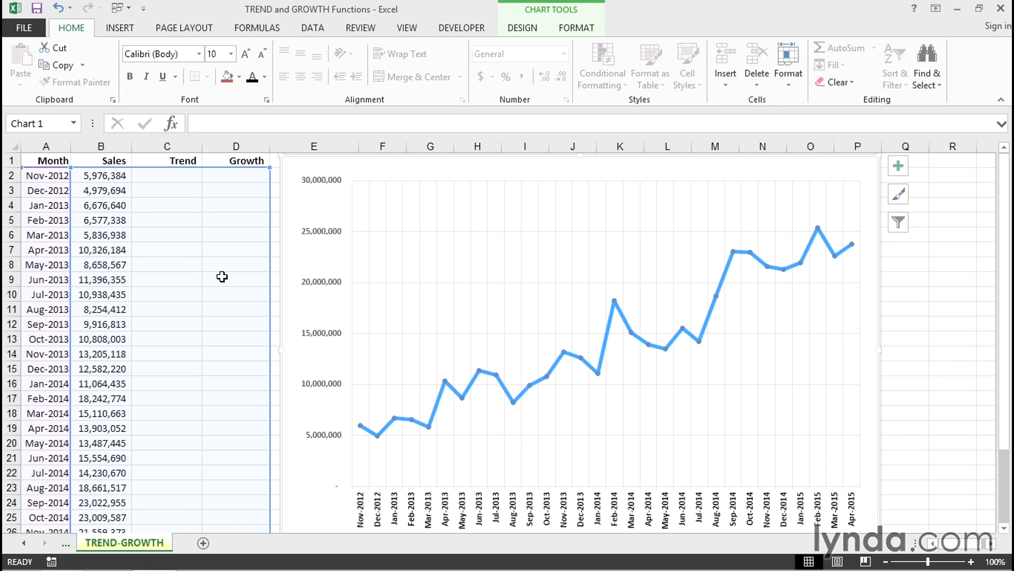
left_click(166, 175)
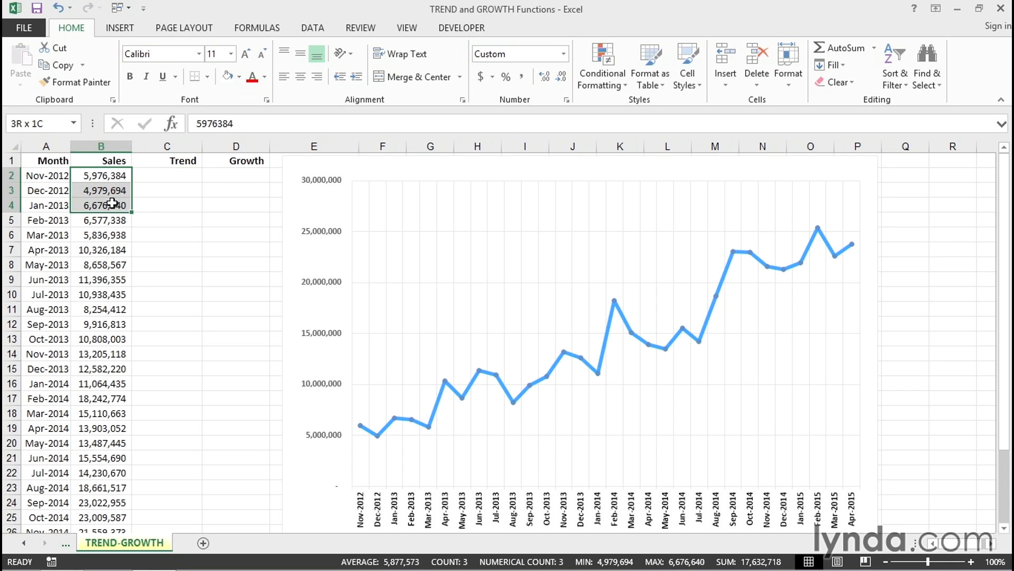
left_click(102, 190)
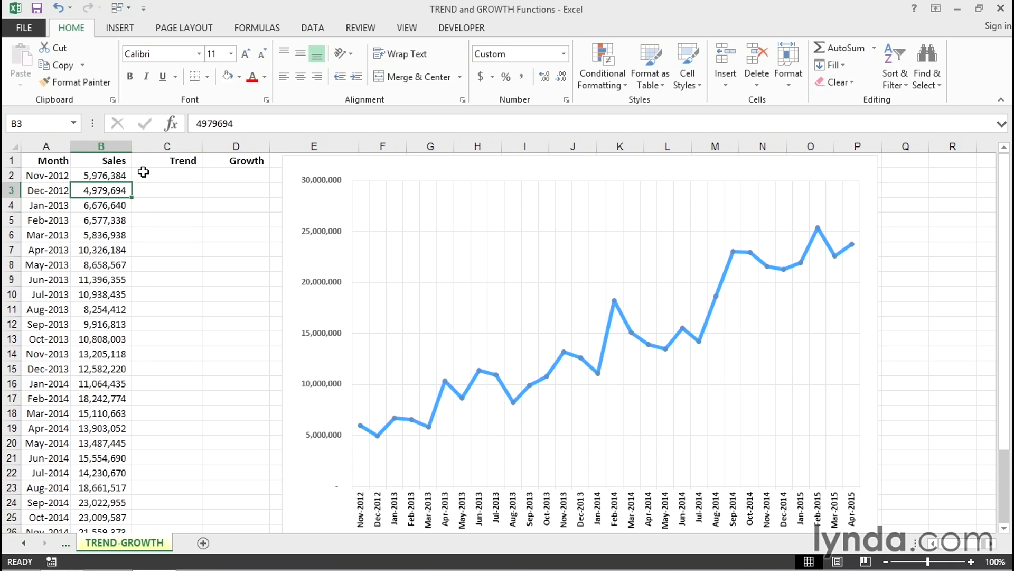
Select the empty Trend cells C2:C31 for all 30 months
left_click(166, 175)
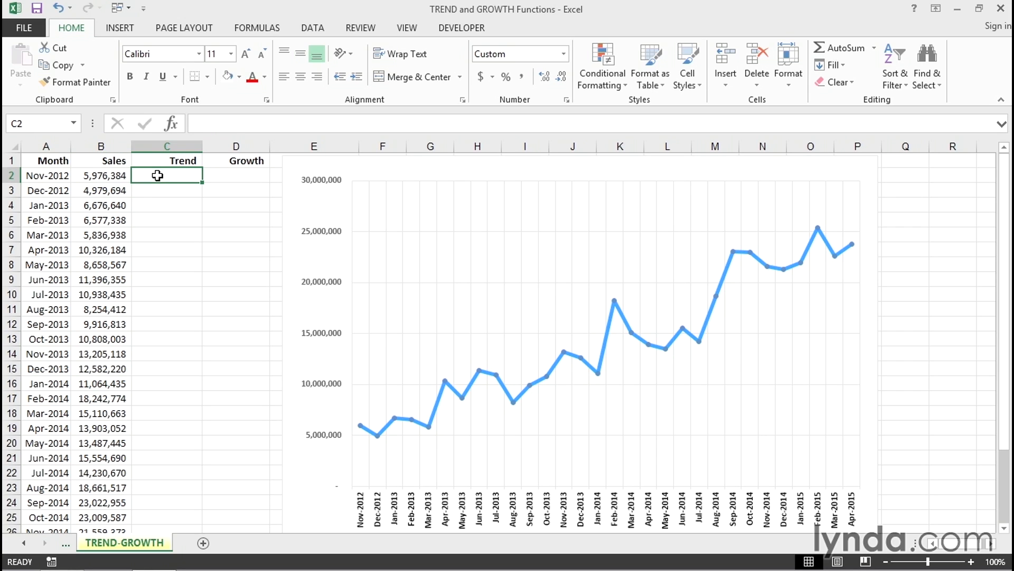
left_click_drag(166, 175, 165, 205)
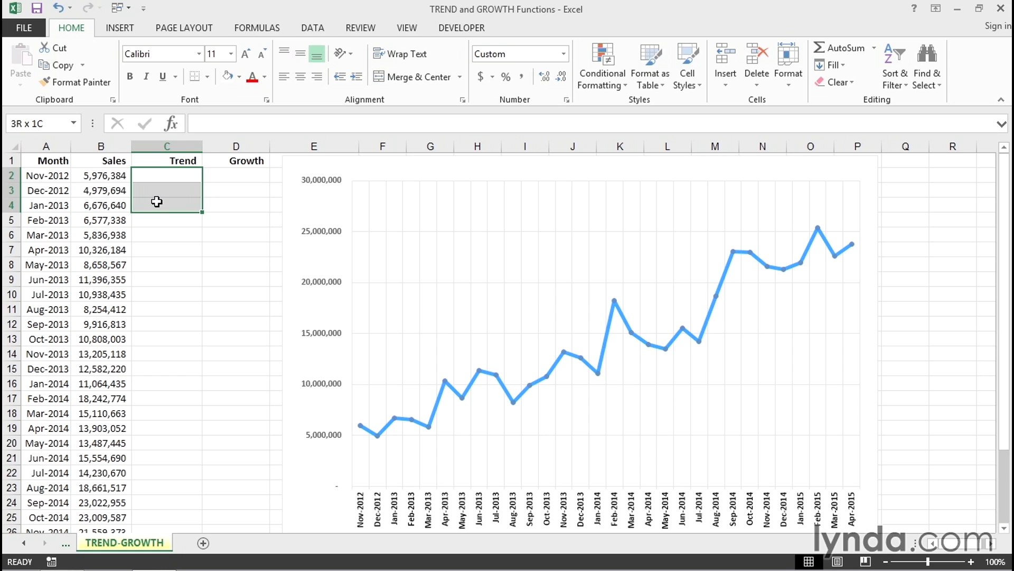
mouse_move(160, 203)
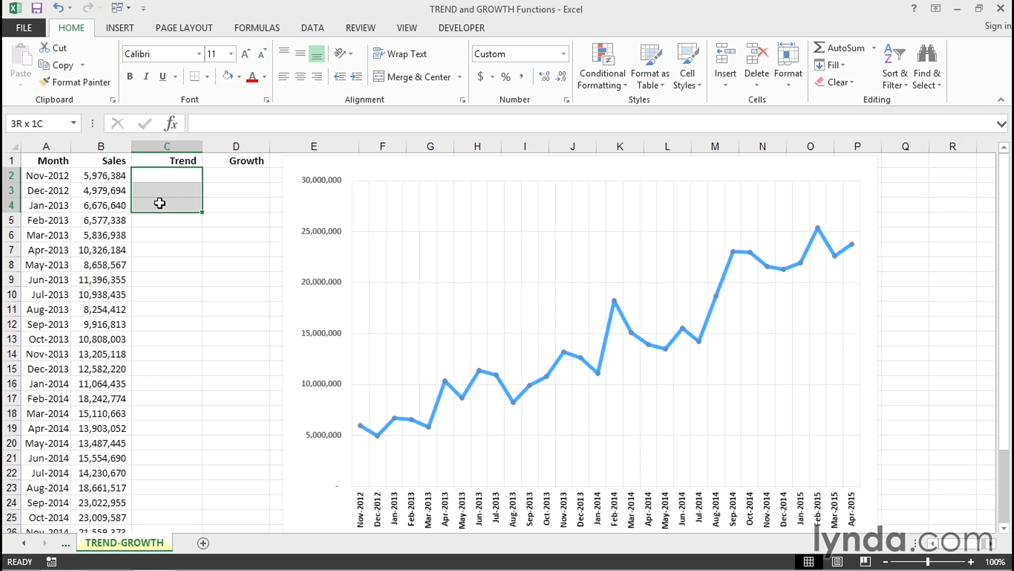
left_click_drag(159, 203, 148, 414)
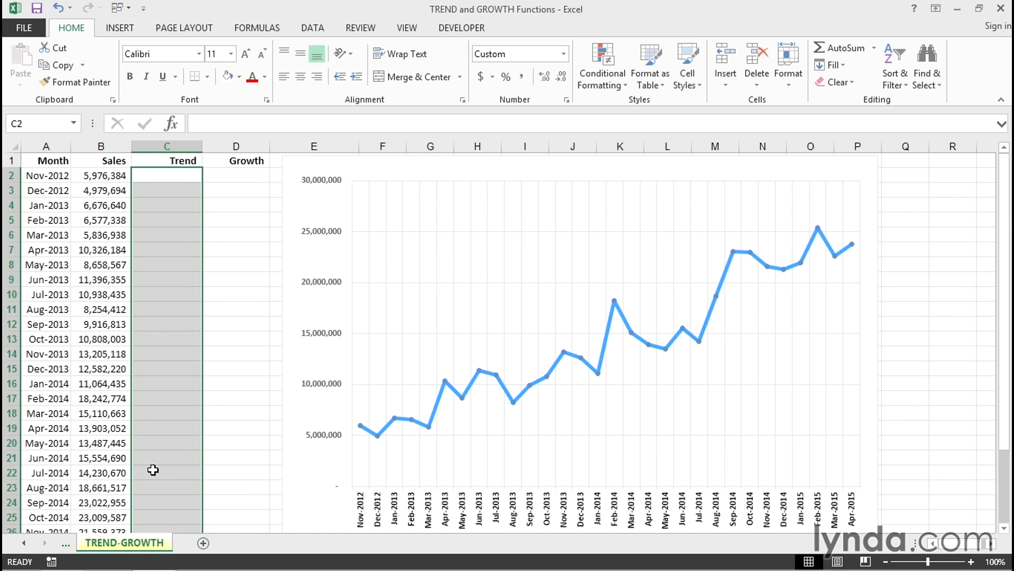
Enter =TREND(B2:B31) as an array formula across the Trend column
type("=trend(")
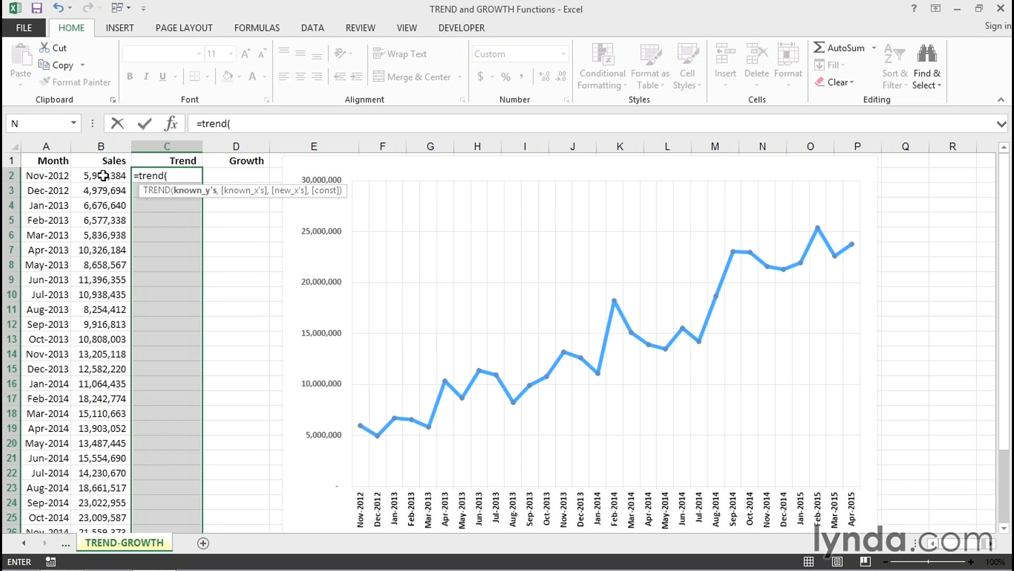
left_click_drag(101, 175, 101, 489)
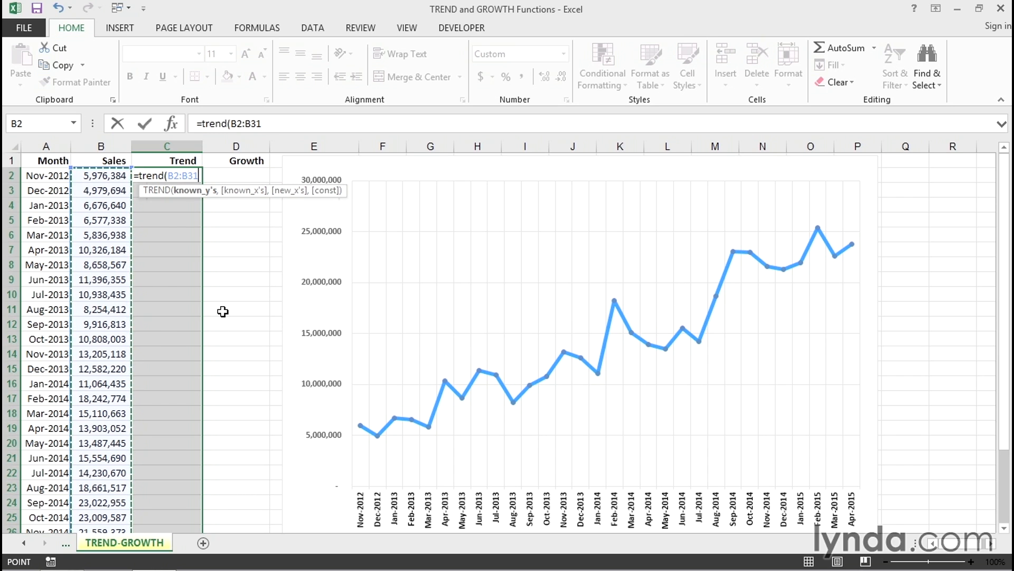
key("Ctrl+Shift+Enter")
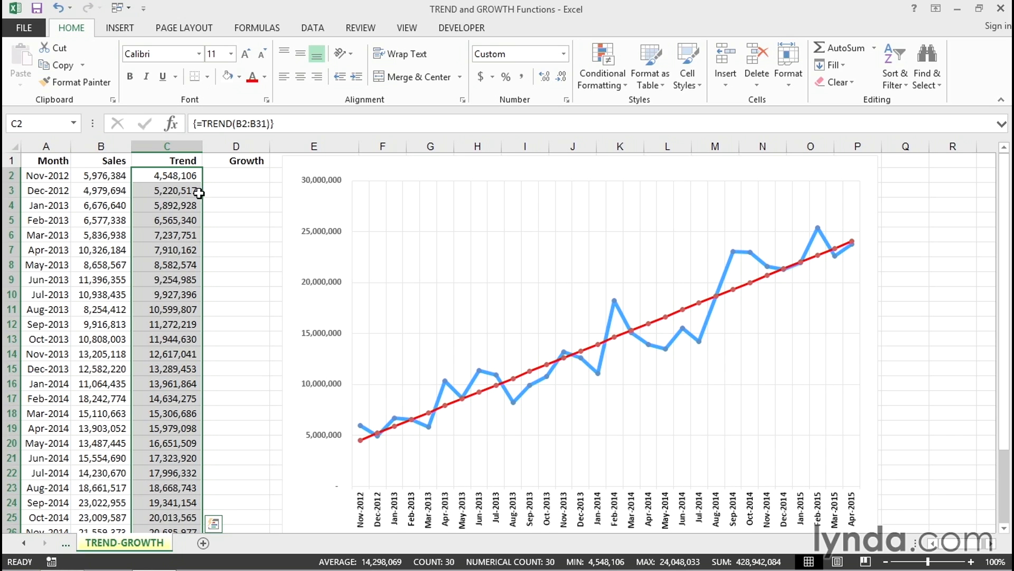
left_click(165, 220)
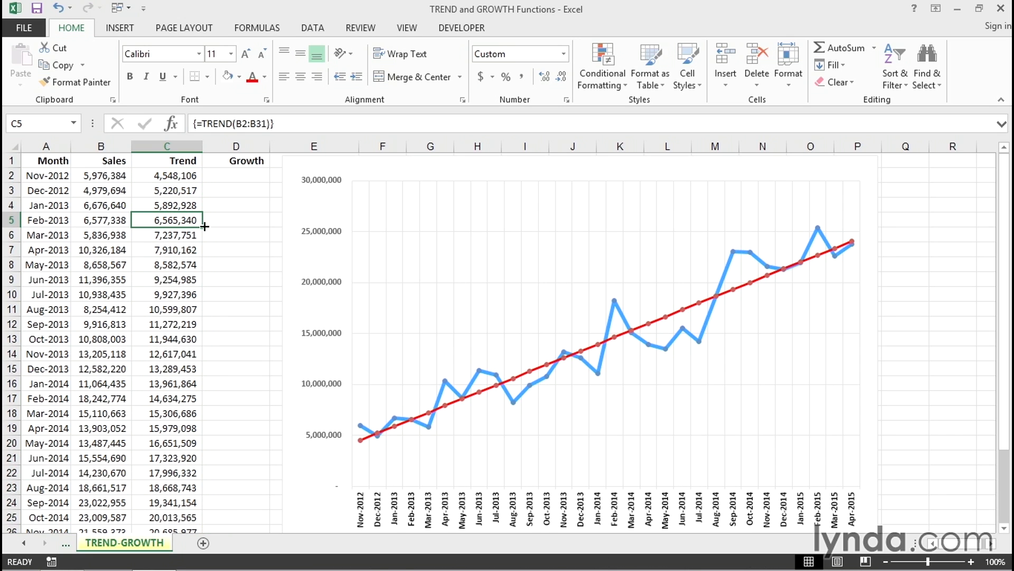
mouse_move(229, 176)
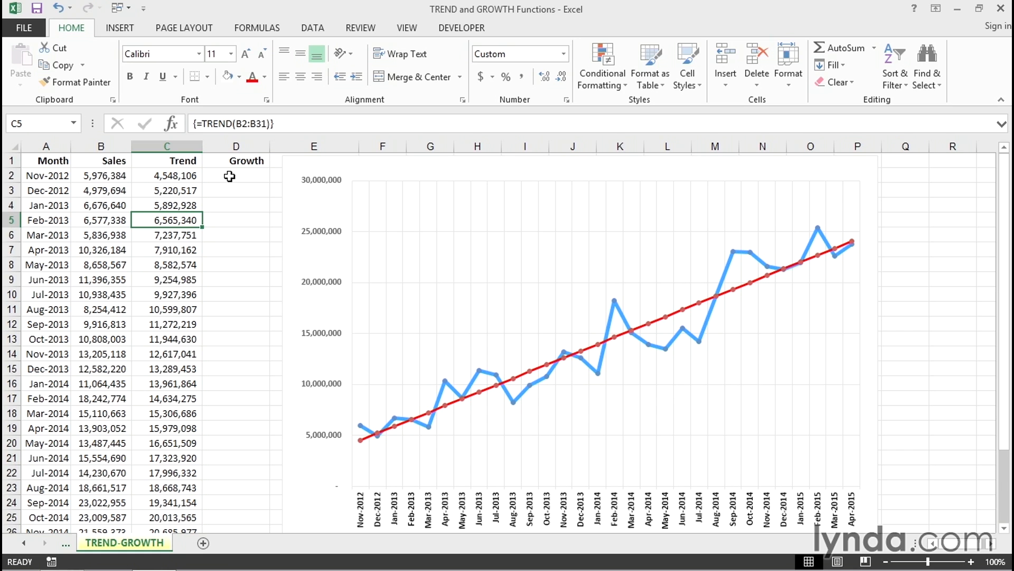
Enter =GROWTH(B2:B31) as an array formula across D2:D31
left_click_drag(236, 174, 236, 502)
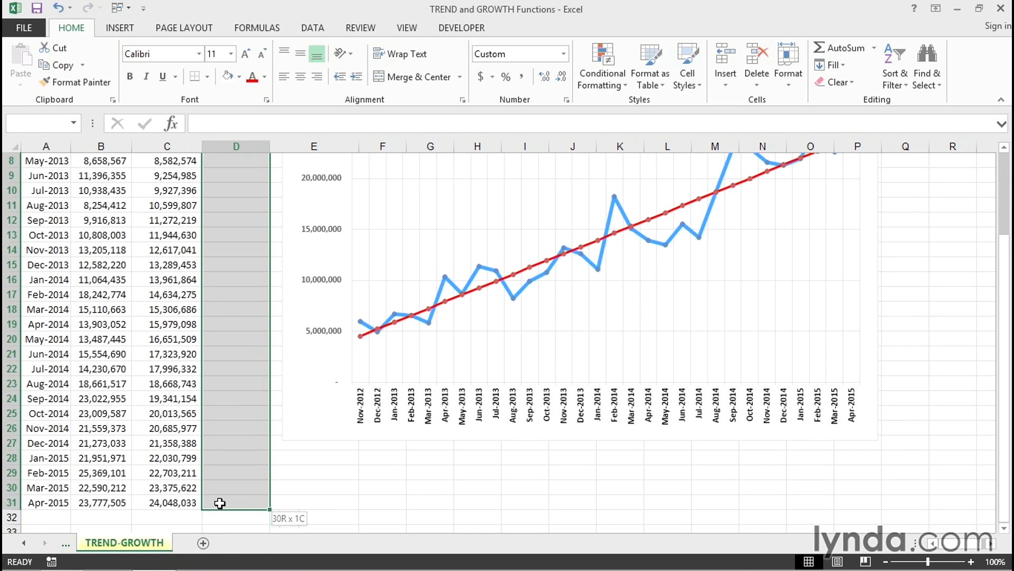
type("=g")
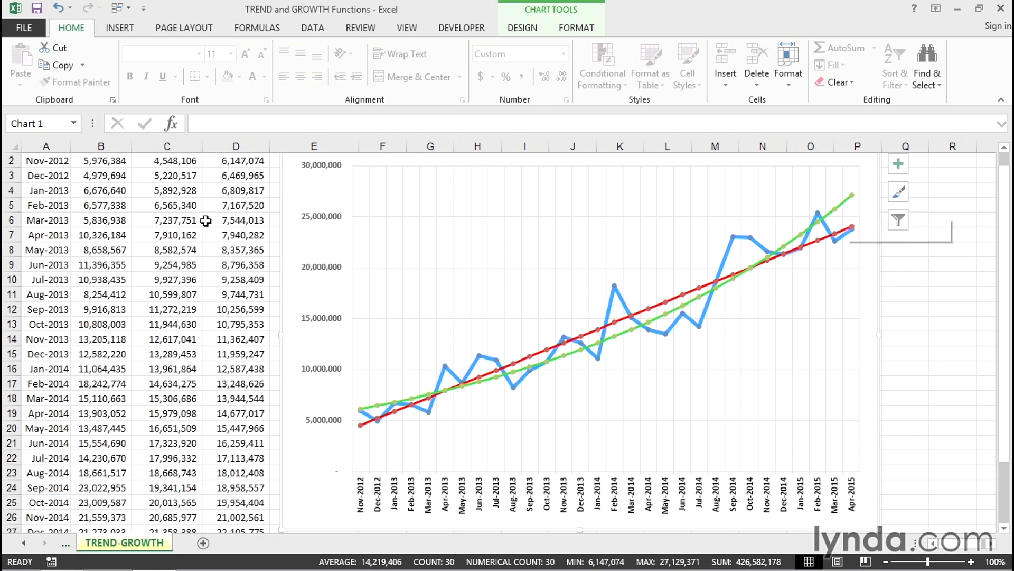
Compare the TREND and GROWTH formulas in C2 and D2
left_click(167, 175)
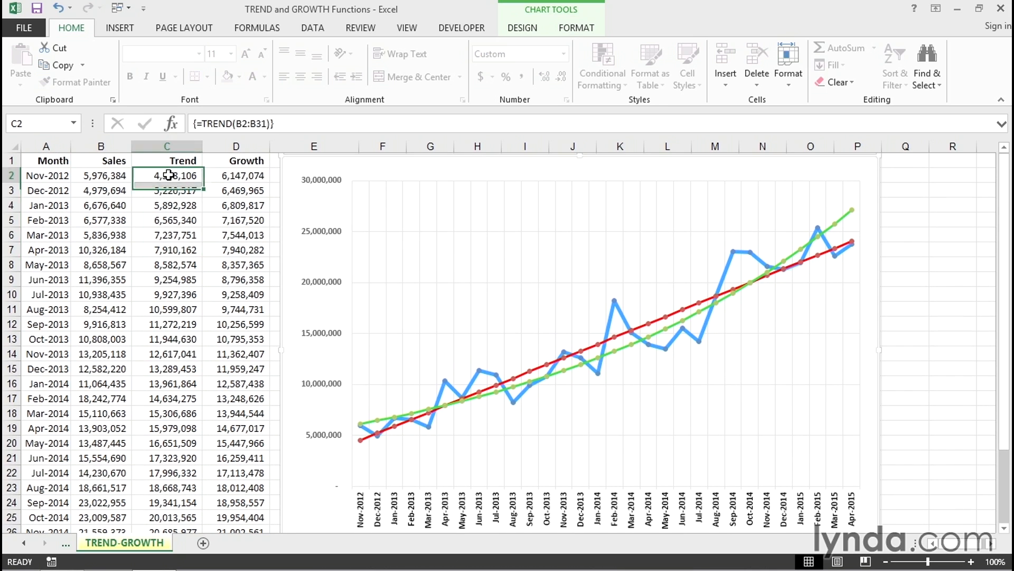
left_click(236, 175)
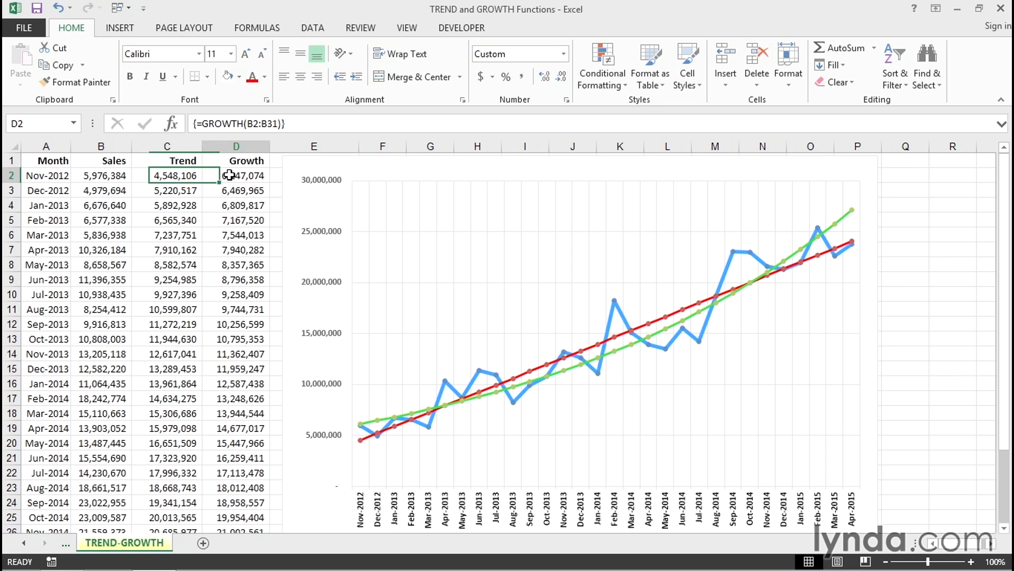
left_click(236, 175)
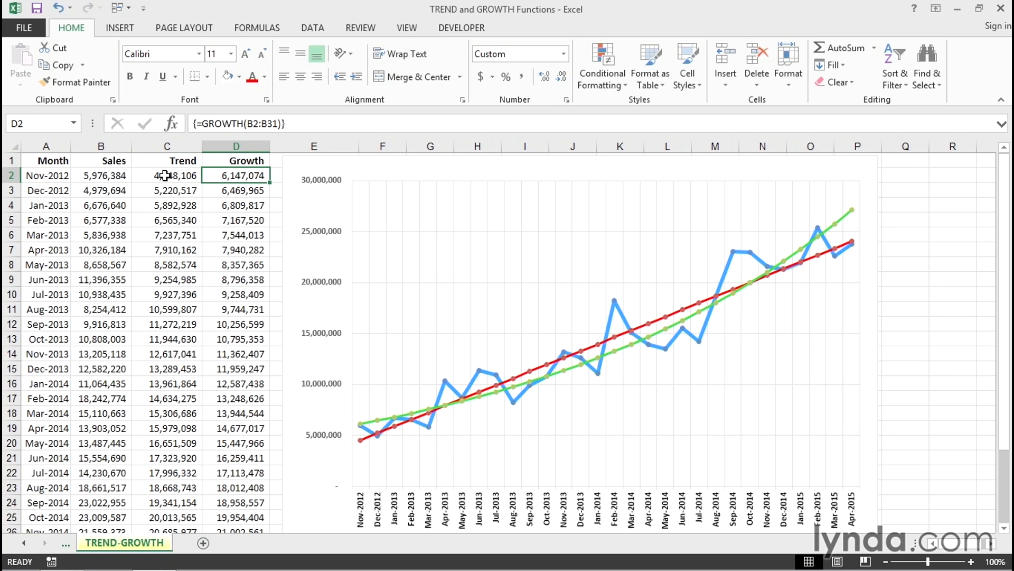
left_click(167, 175)
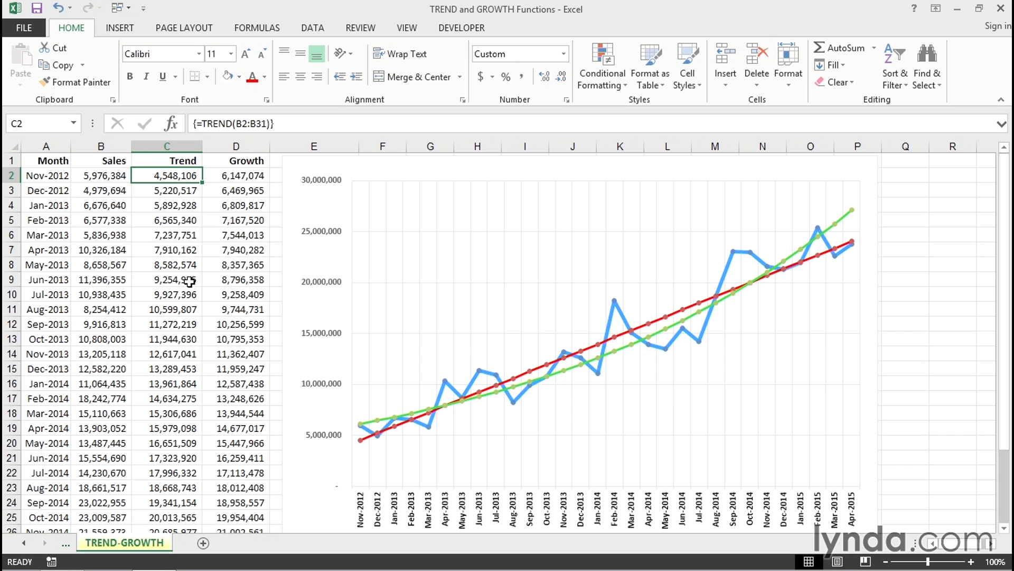
Replace the Trend and Growth array formulas in C2:D31 with their values only
left_click_drag(167, 175, 235, 175)
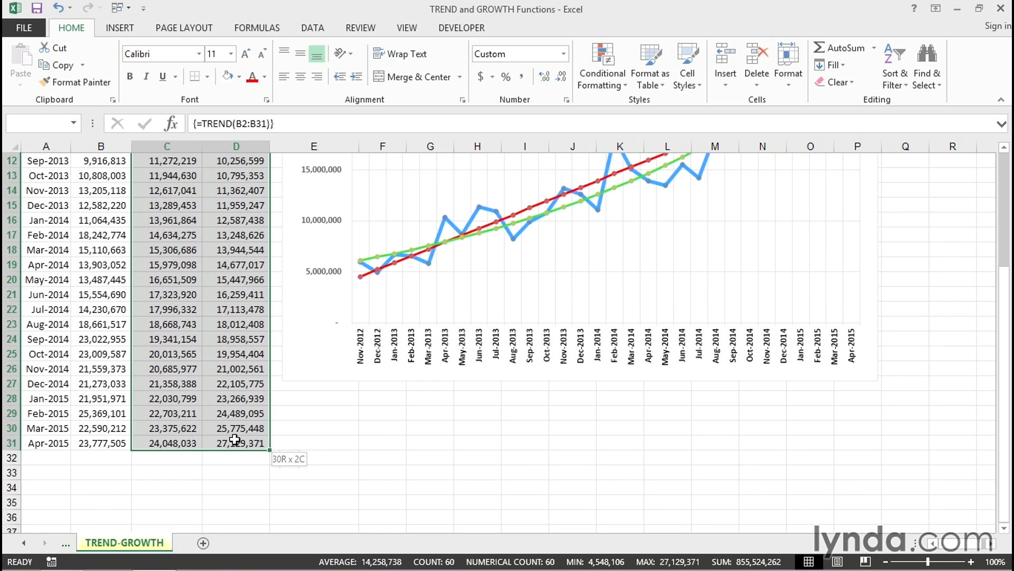
scroll("down", 3)
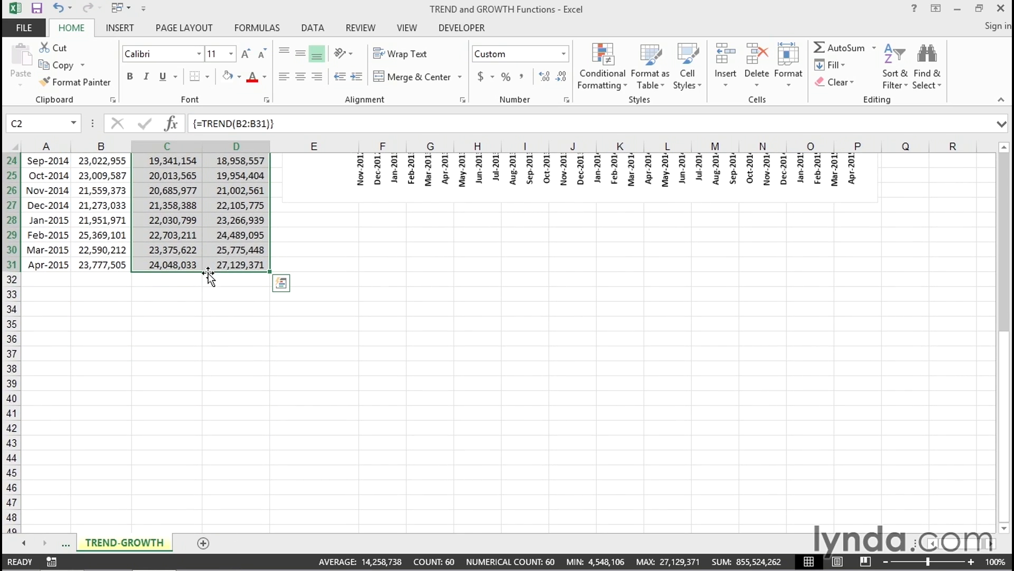
mouse_move(212, 278)
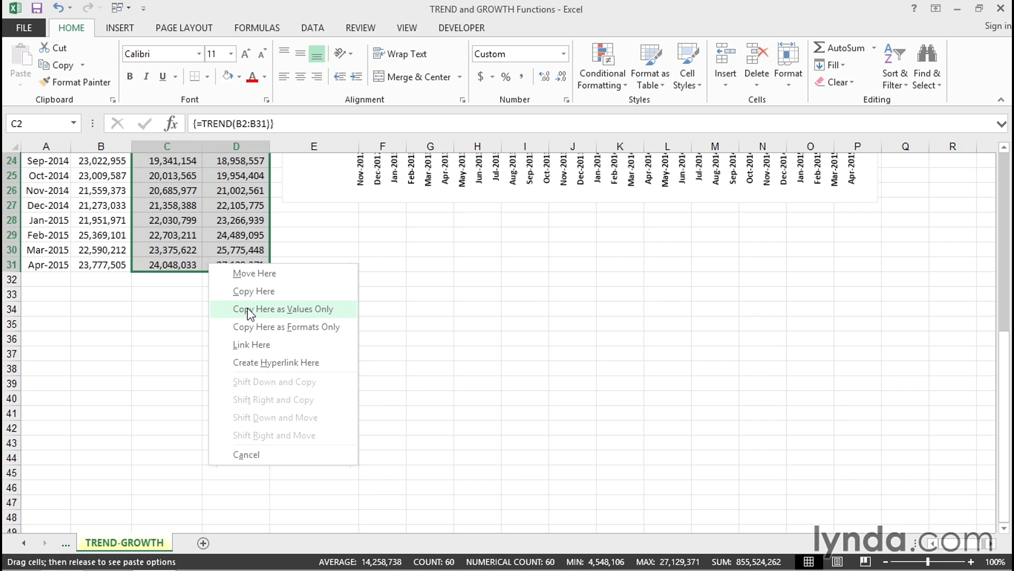
left_click(283, 309)
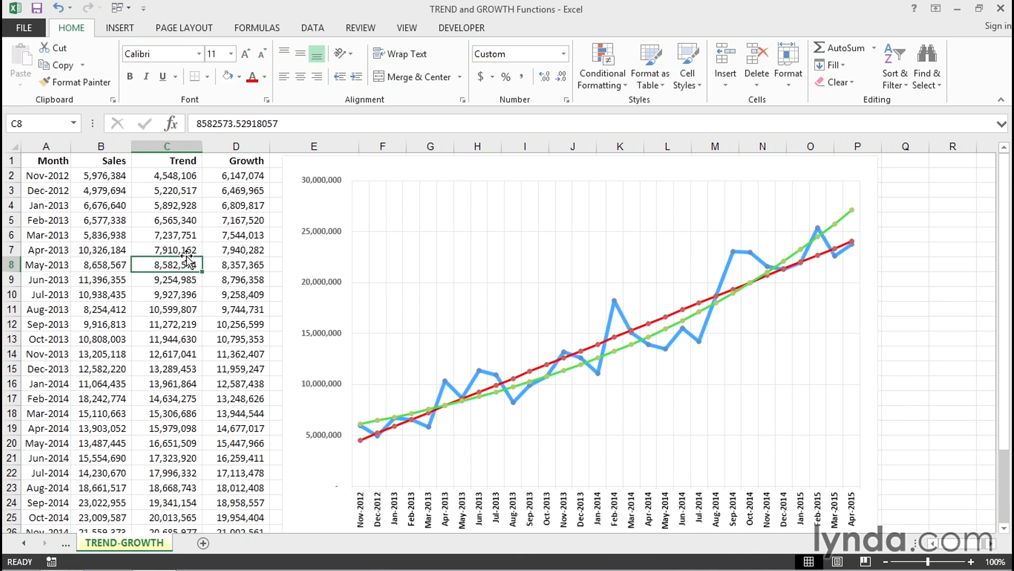
Fill the Trend column six months further as a linear series reaching 28,082,501
left_click_drag(166, 175, 165, 264)
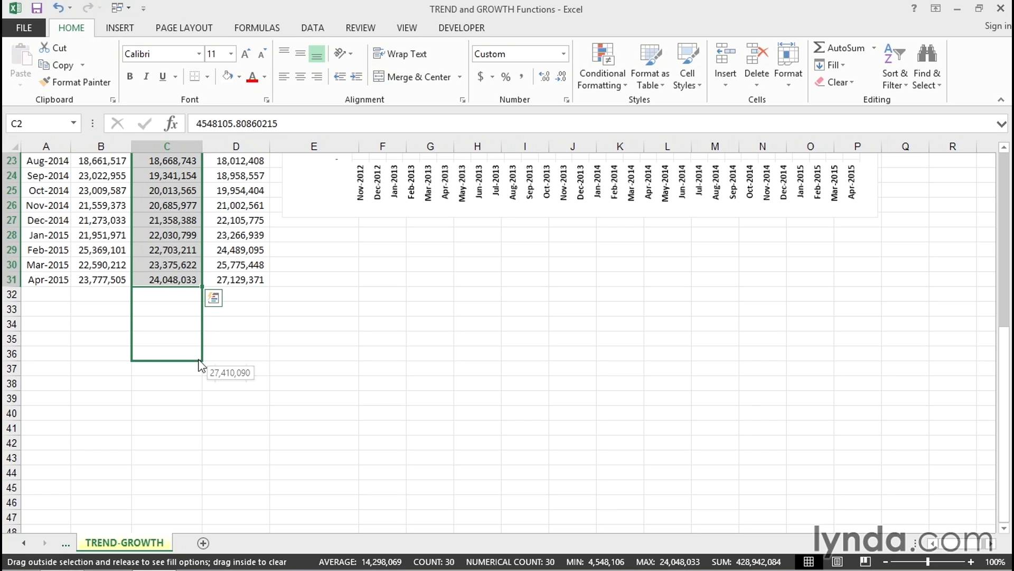
left_click(212, 297)
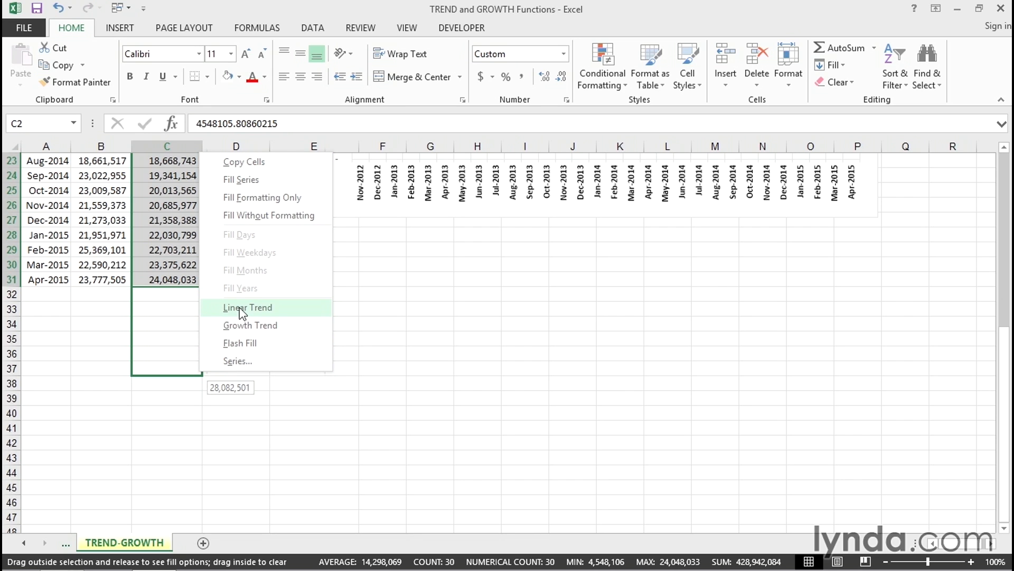
left_click(247, 306)
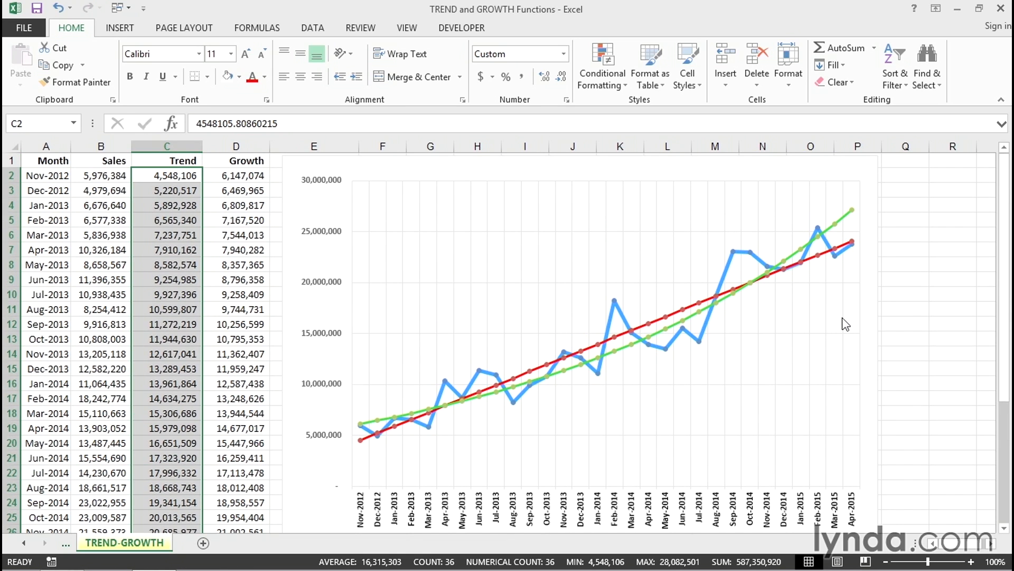
mouse_move(866, 323)
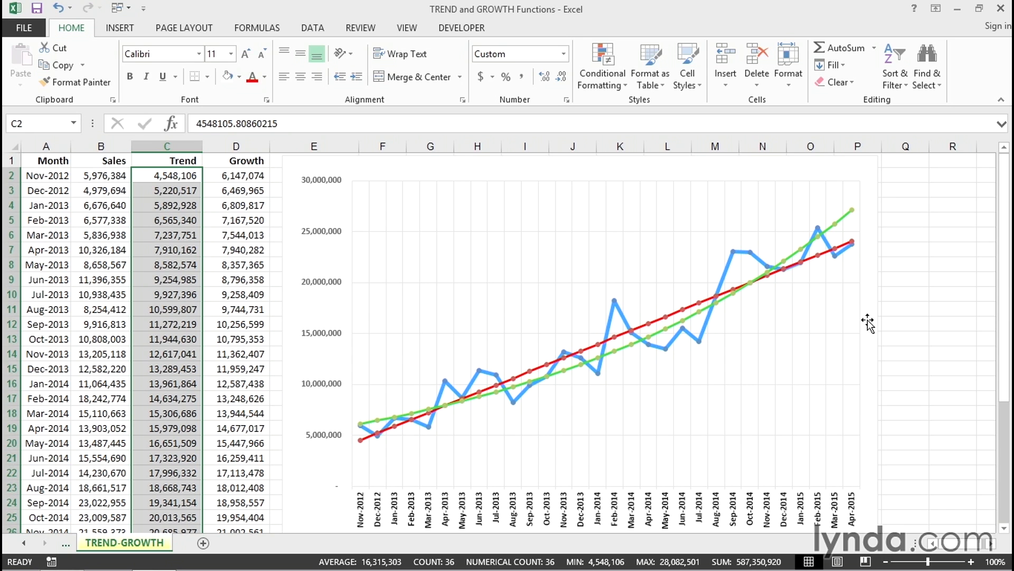
Fill the month labels down through Oct-2015 in rows 32-37
scroll("down", 3)
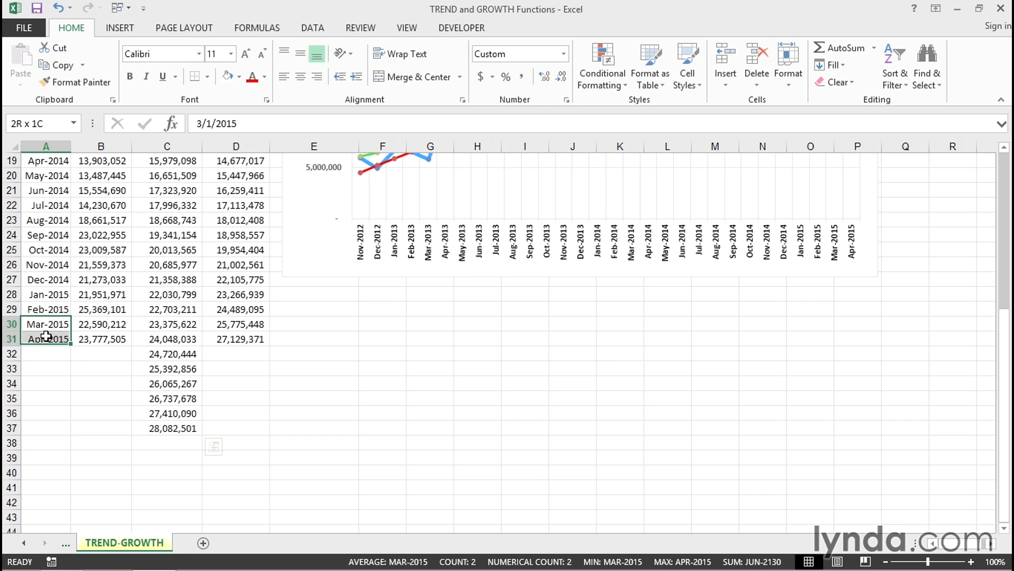
left_click_drag(46, 338, 45, 414)
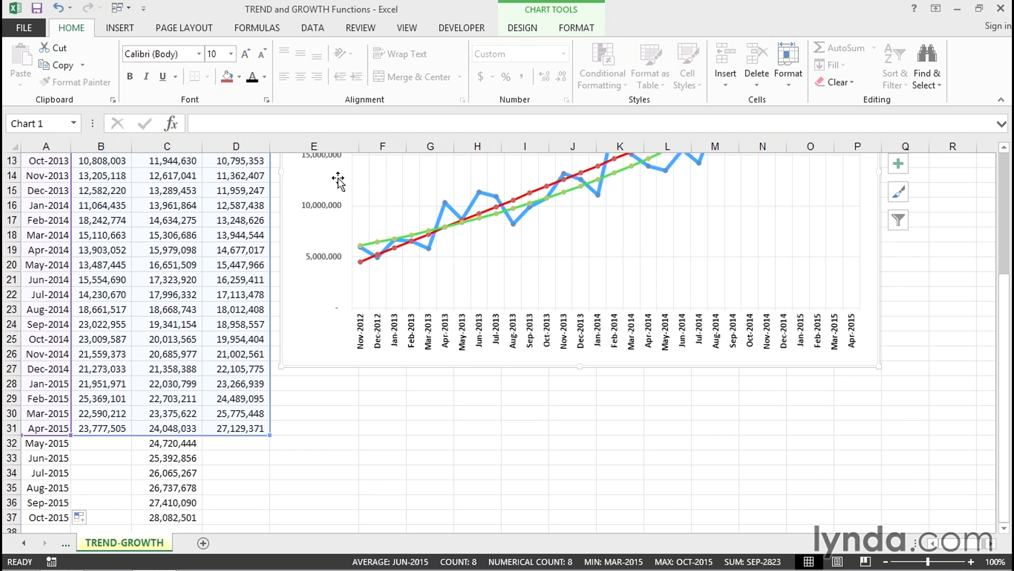
Extend the chart's data range to row 37 so the red line reaches Oct-2015
scroll("down", 3)
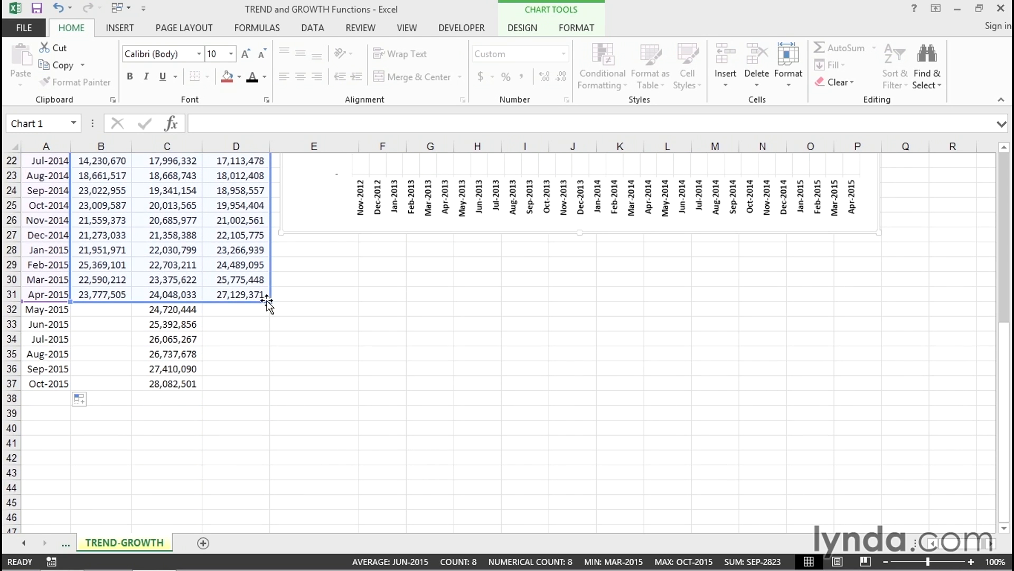
left_click_drag(266, 301, 252, 375)
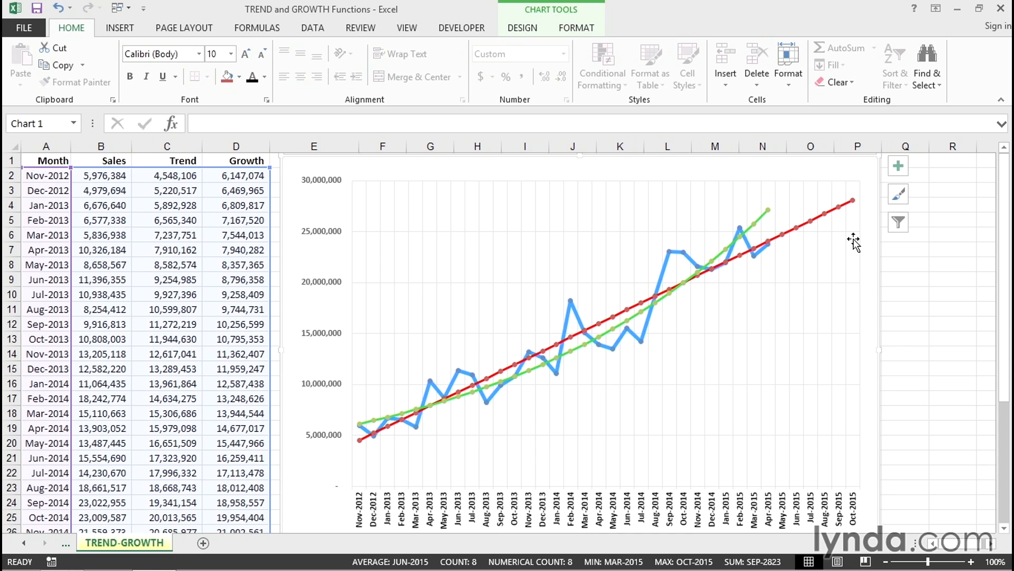
mouse_move(375, 208)
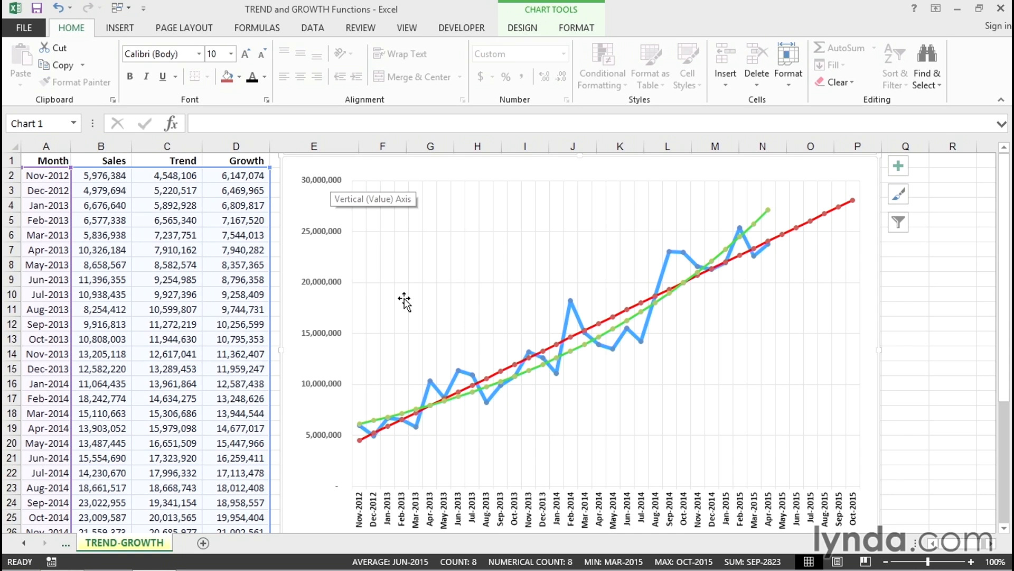
mouse_move(281, 376)
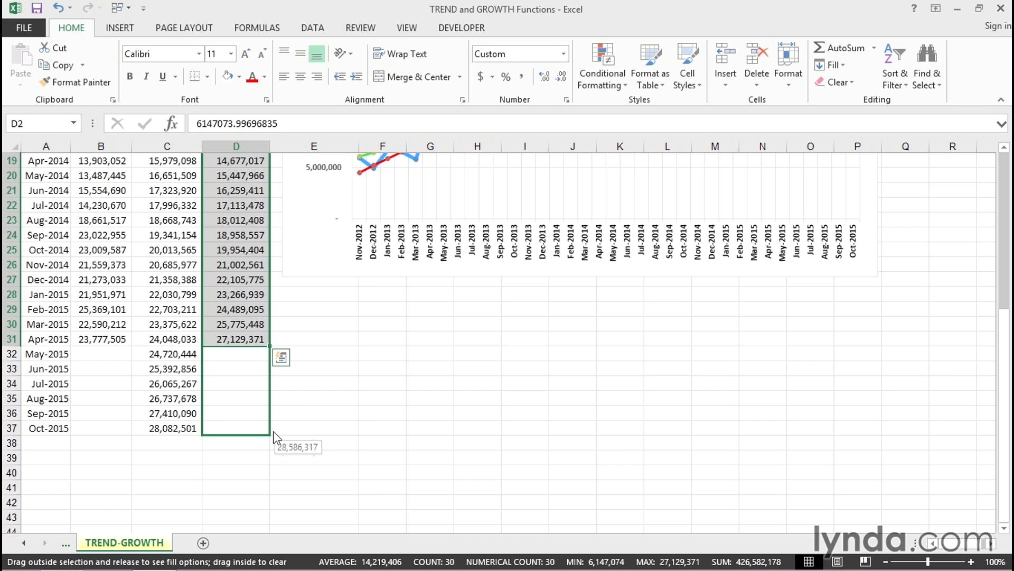
Fill the Growth column through Oct-2015 with a Growth Trend series
left_click(281, 356)
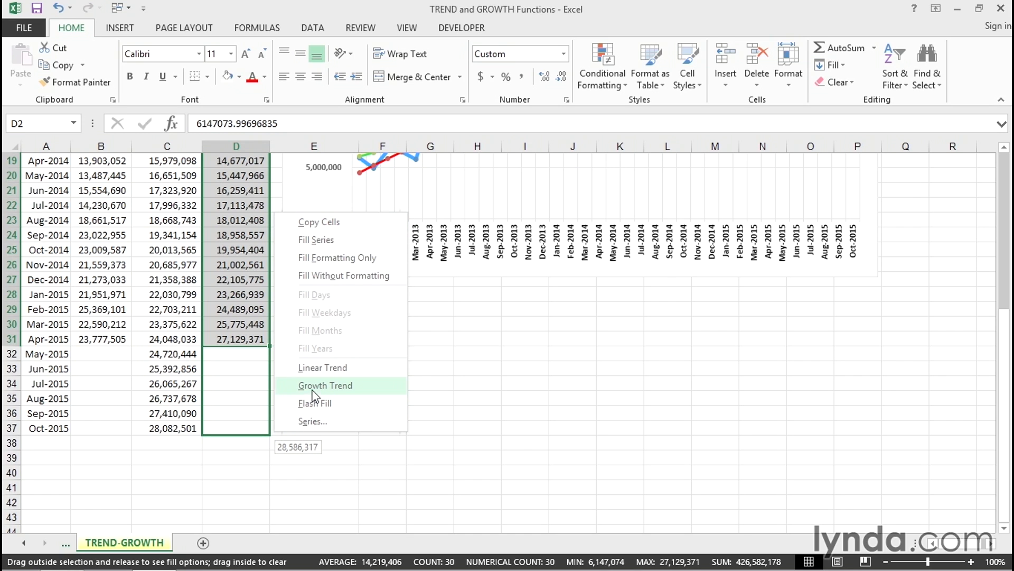
left_click(326, 385)
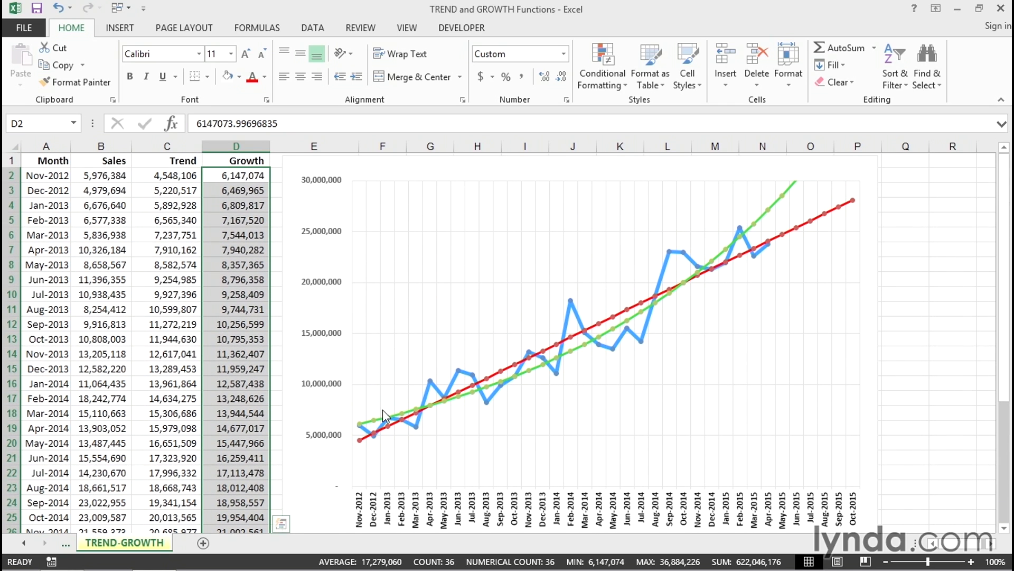
mouse_move(326, 191)
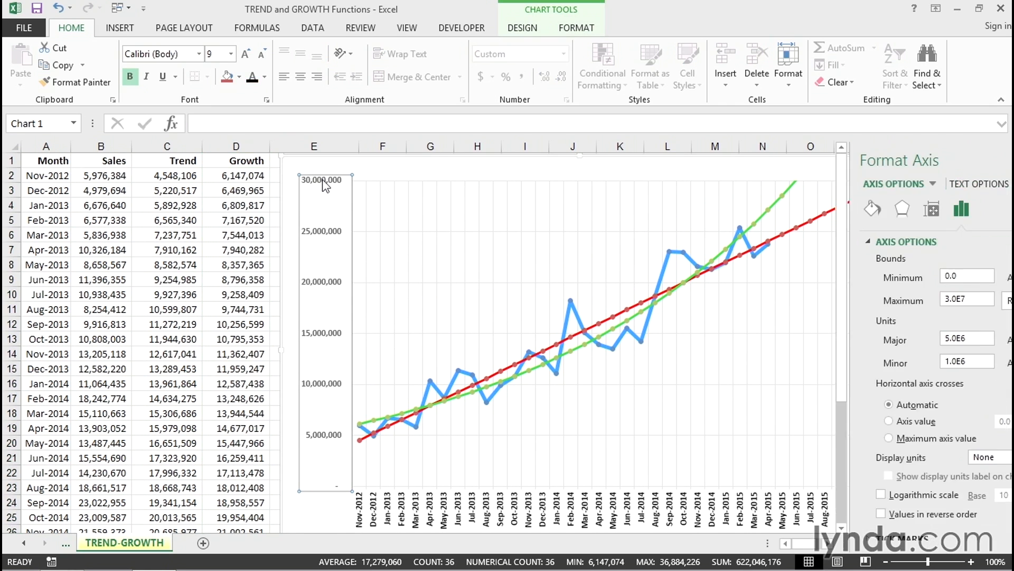
Set the chart's vertical axis Maximum bound to 4.0E7 (40,000,000) and close Format Axis
left_click(521, 28)
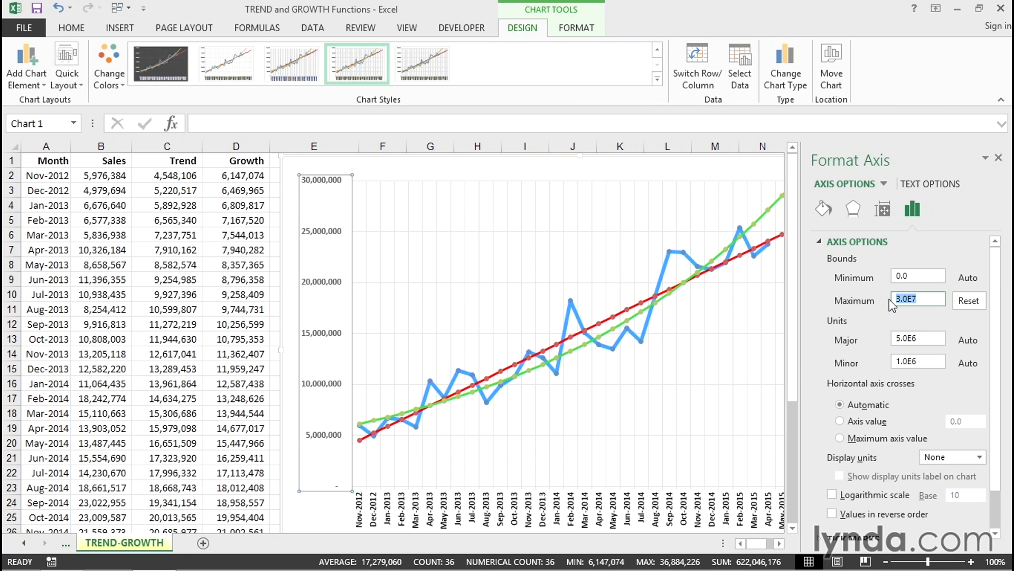
type("400000")
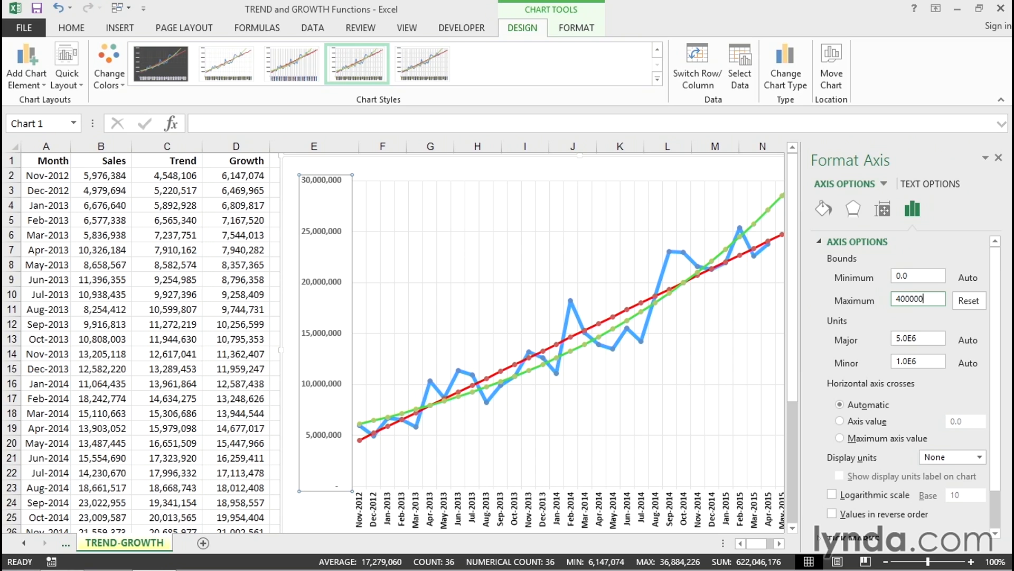
type("4.0E7")
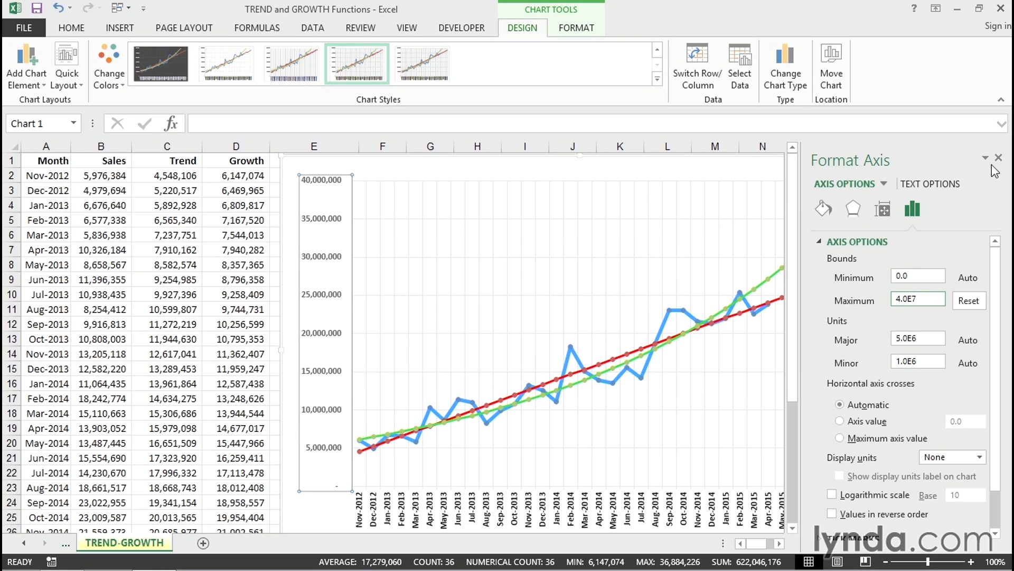
left_click(998, 158)
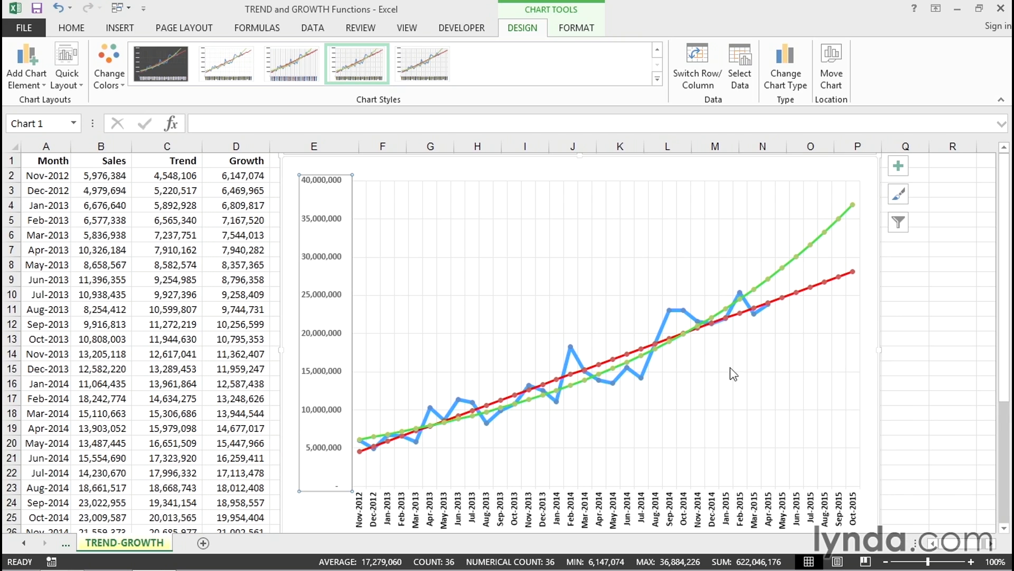
mouse_move(229, 176)
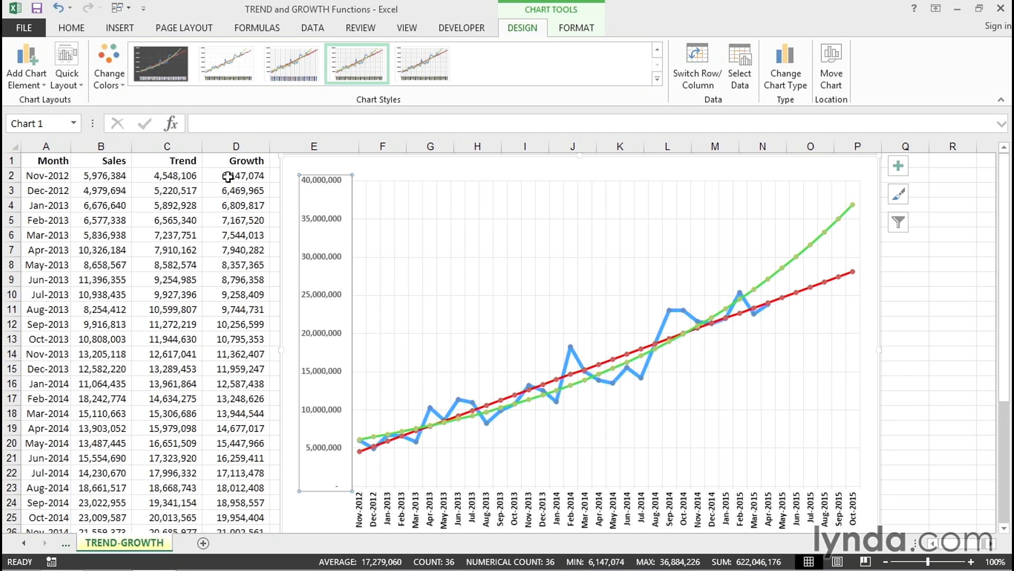
left_click(236, 175)
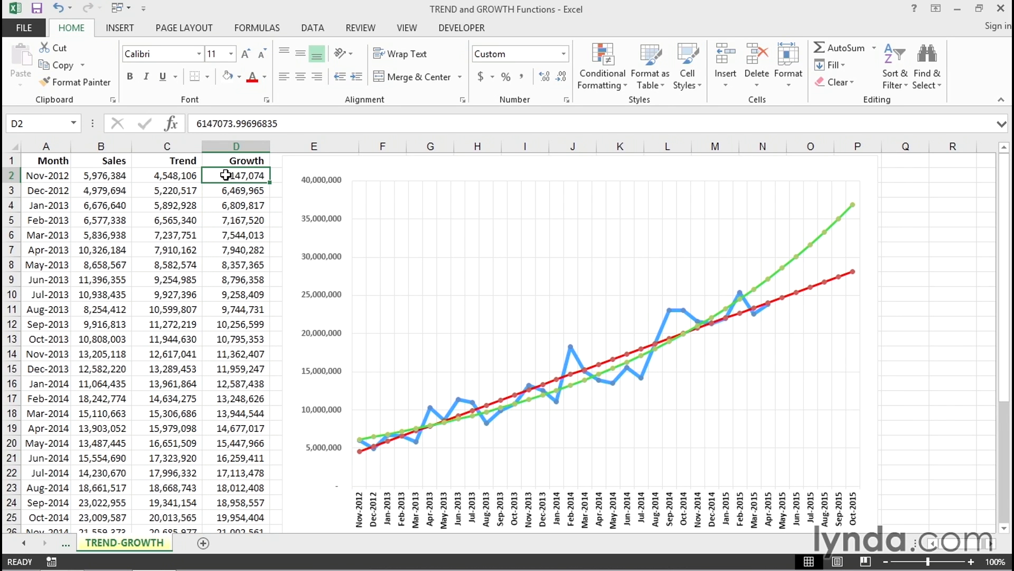
mouse_move(753, 340)
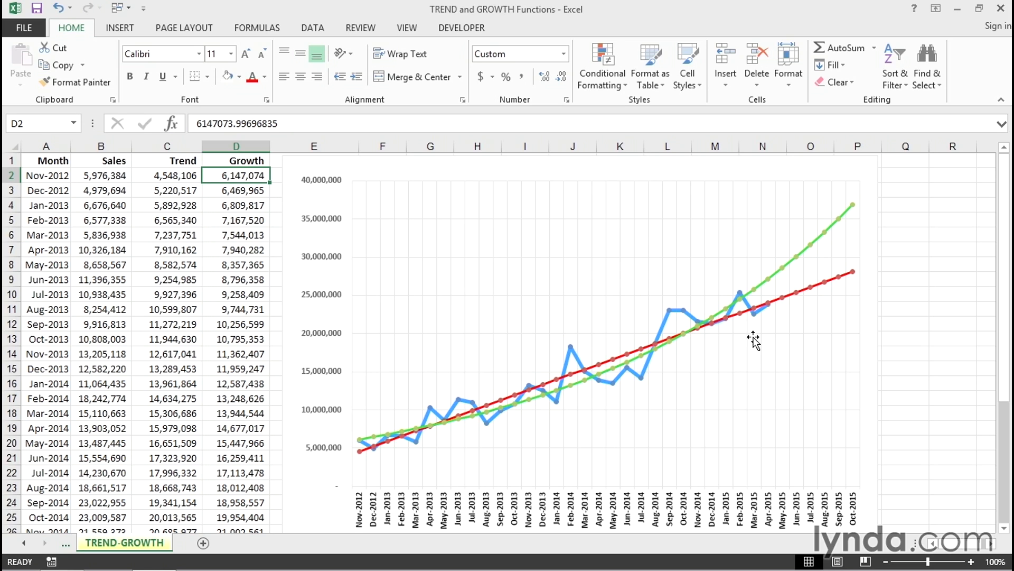
mouse_move(164, 171)
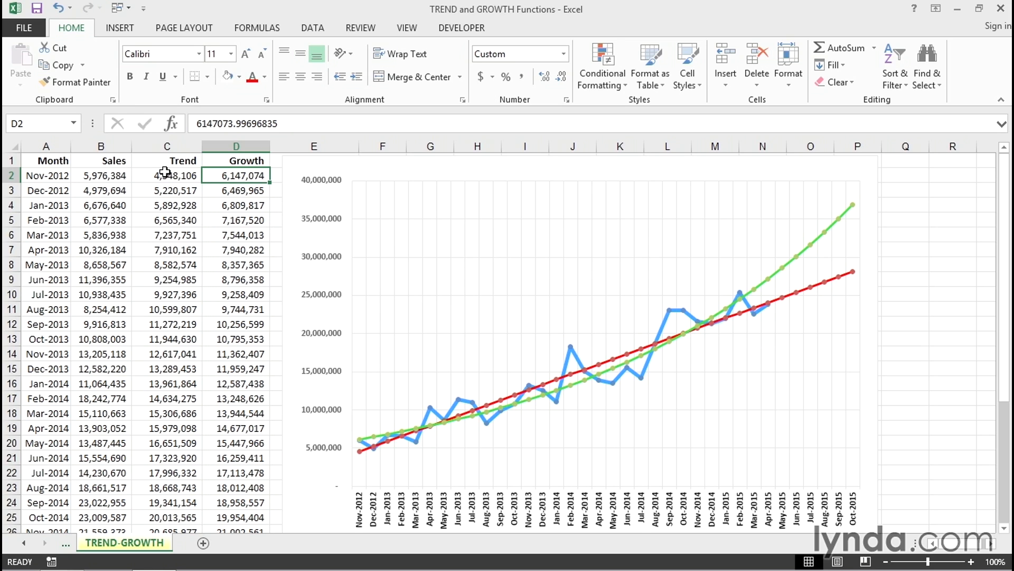
mouse_move(164, 173)
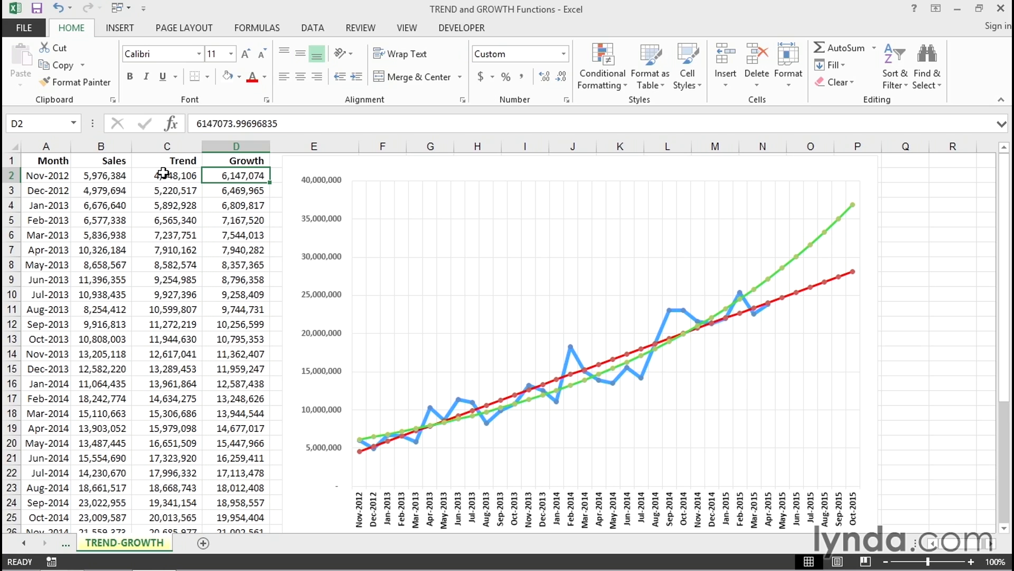
mouse_move(197, 209)
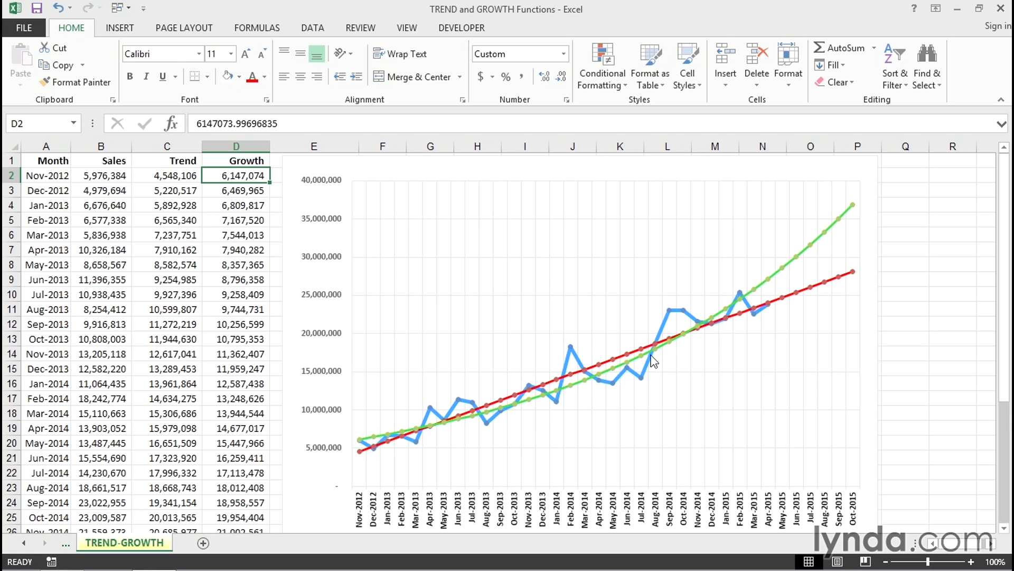
mouse_move(825, 291)
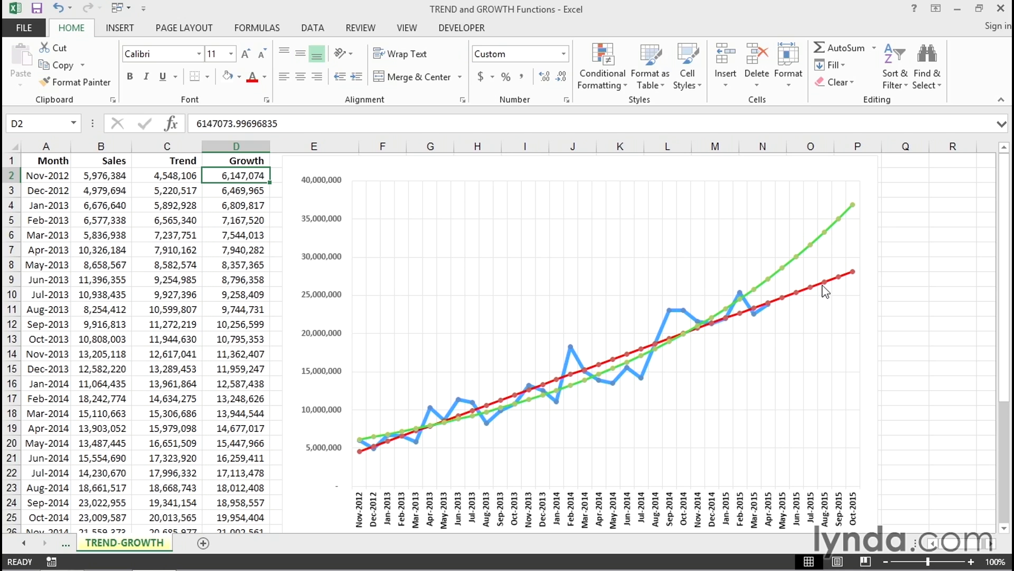
mouse_move(803, 260)
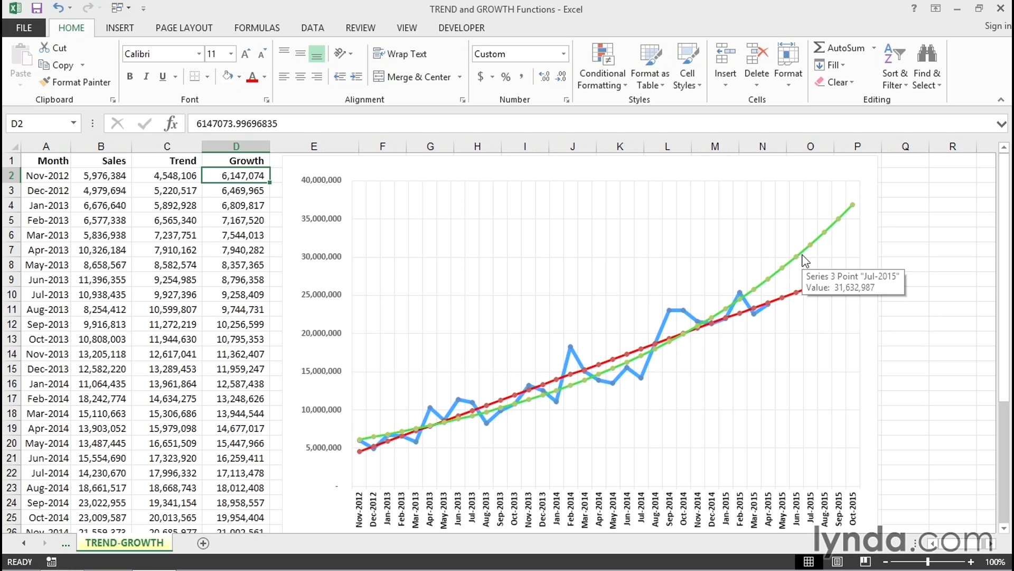
mouse_move(823, 287)
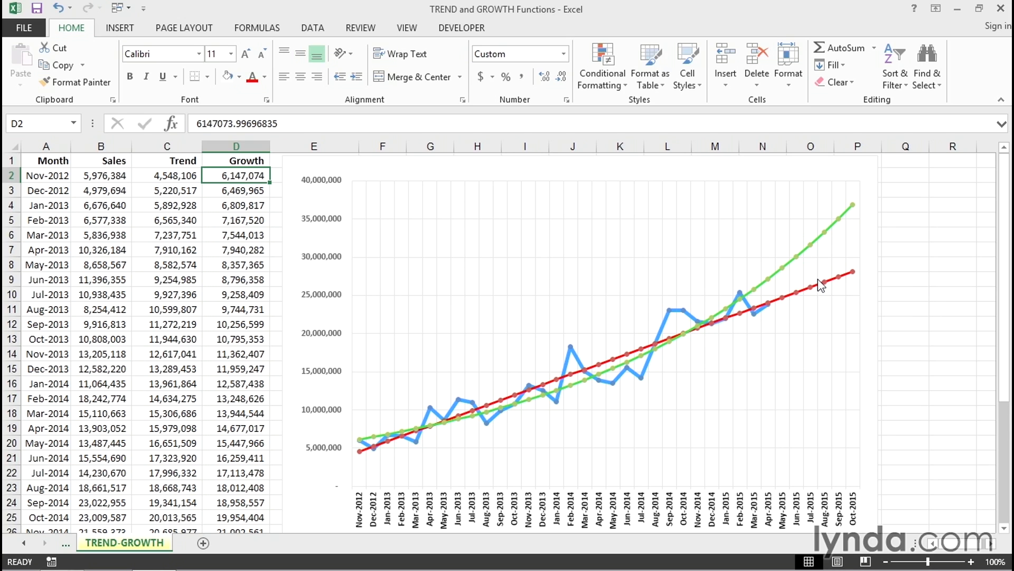
mouse_move(820, 287)
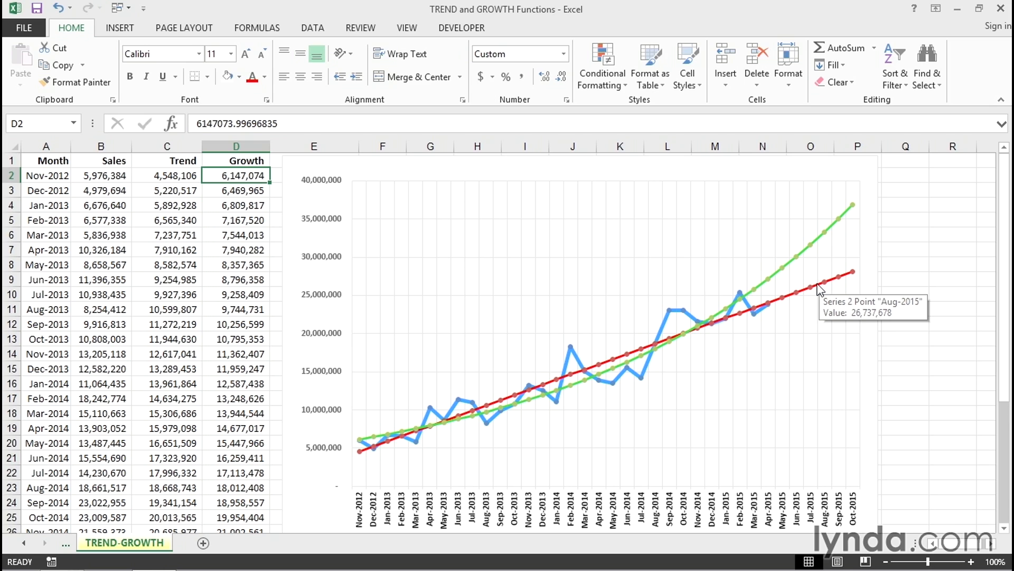
mouse_move(812, 289)
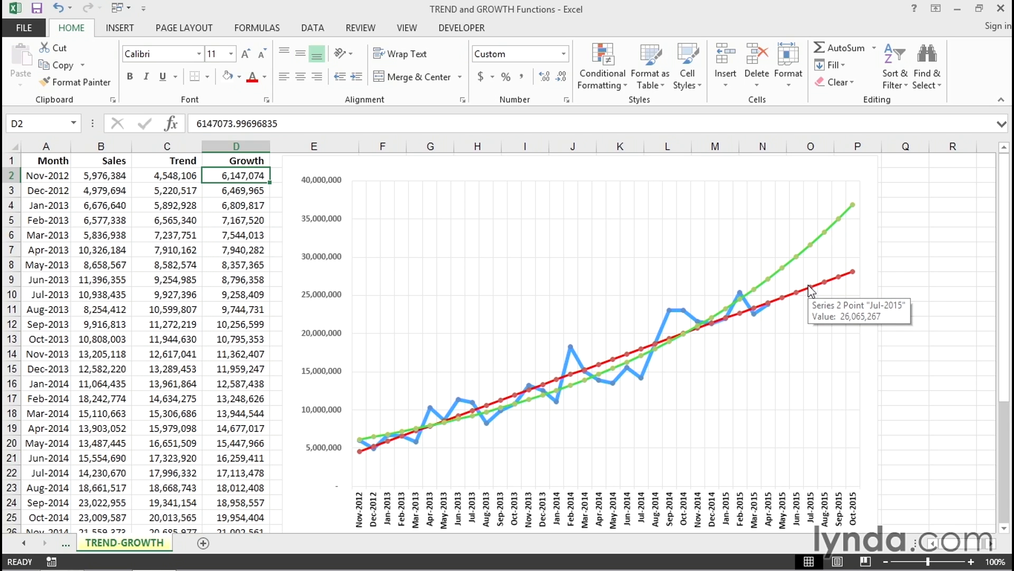